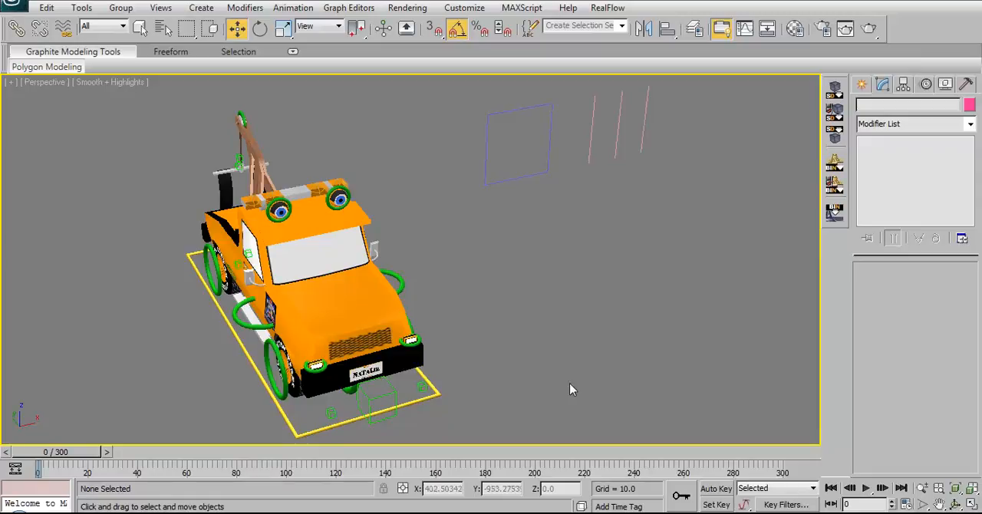
pyautogui.moveTo(560, 342)
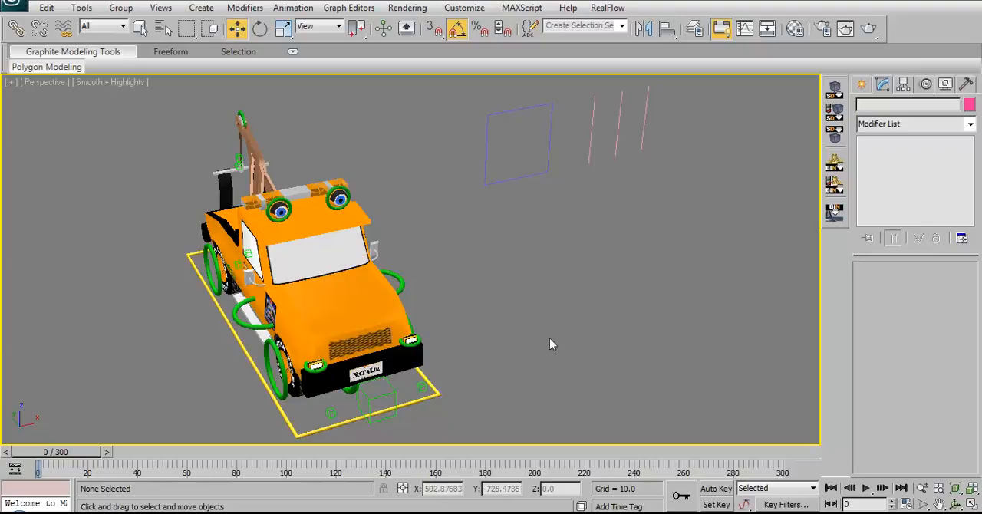
pyautogui.moveTo(525, 347)
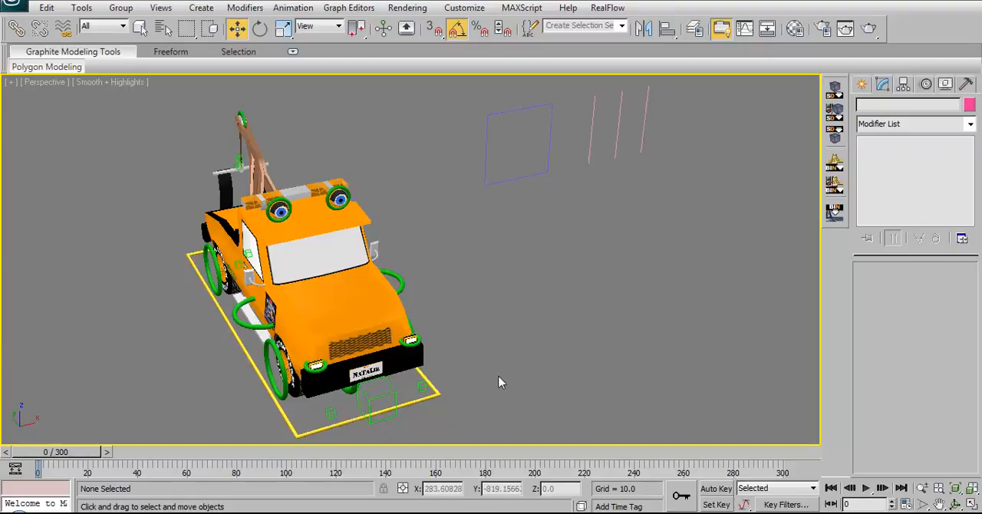
pyautogui.moveTo(468, 390)
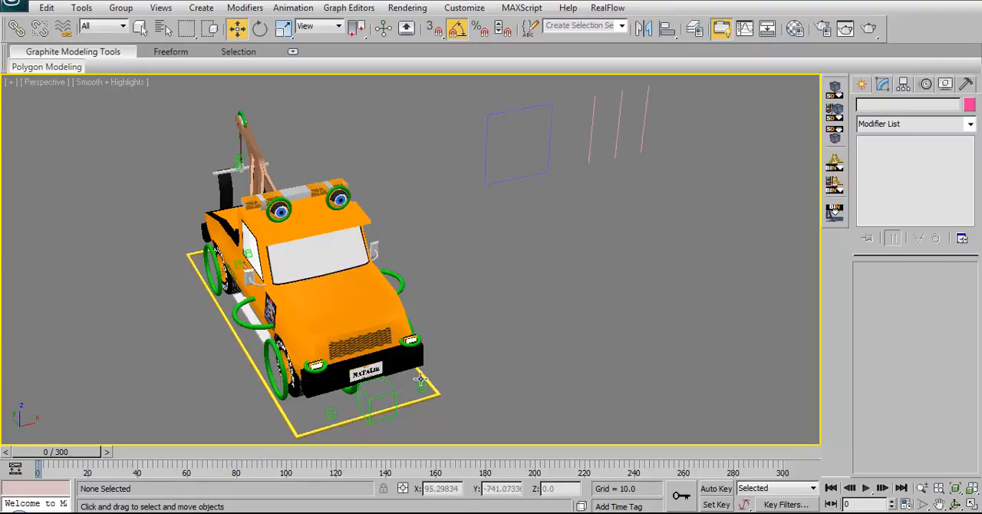
pyautogui.moveTo(629, 134)
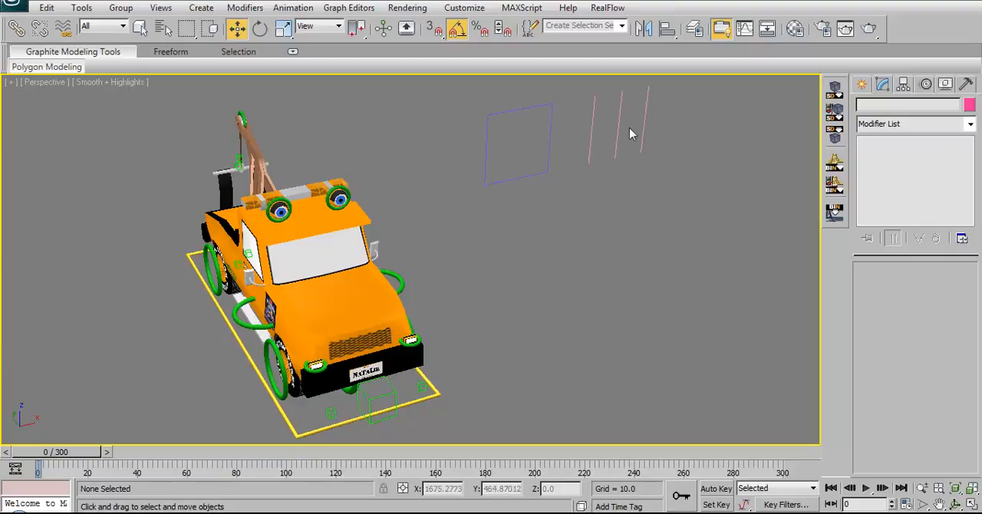
pyautogui.moveTo(470, 303)
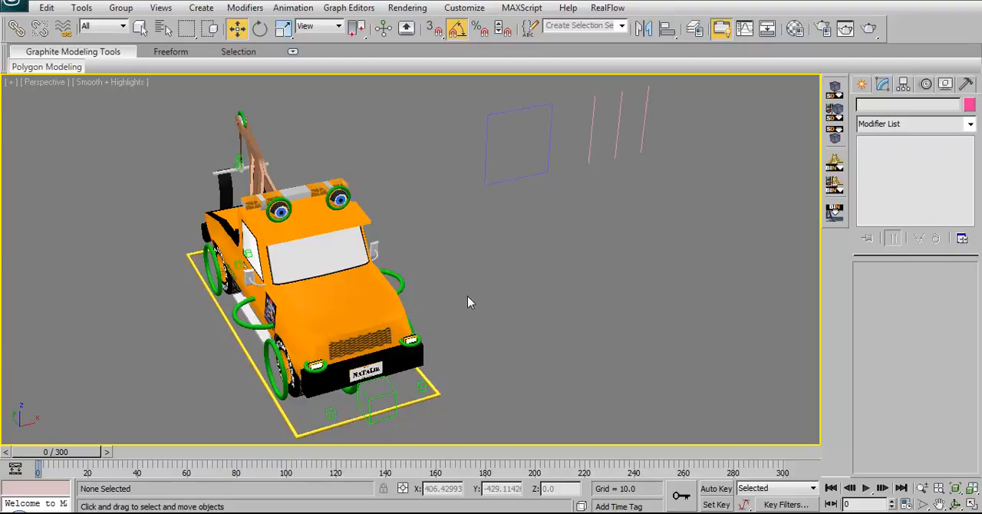
pyautogui.moveTo(460, 322)
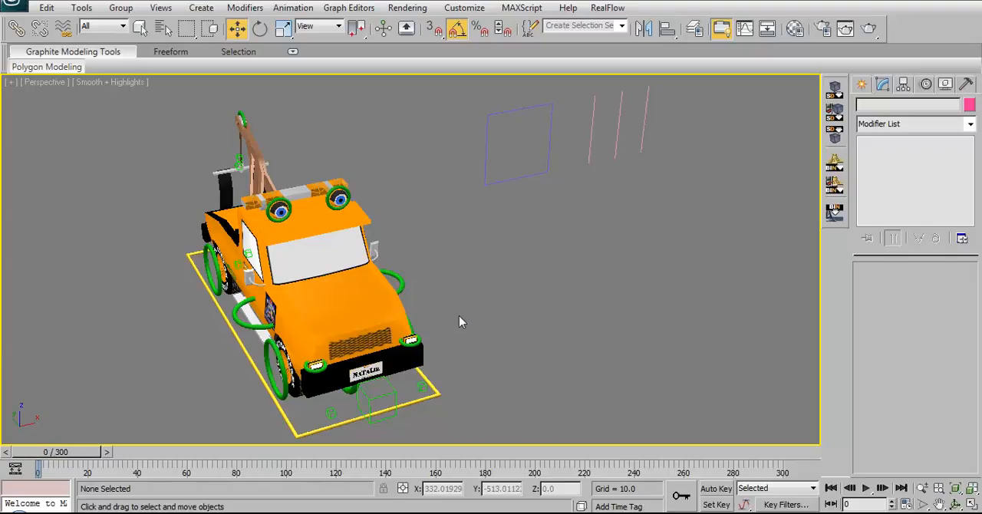
pyautogui.moveTo(439, 356)
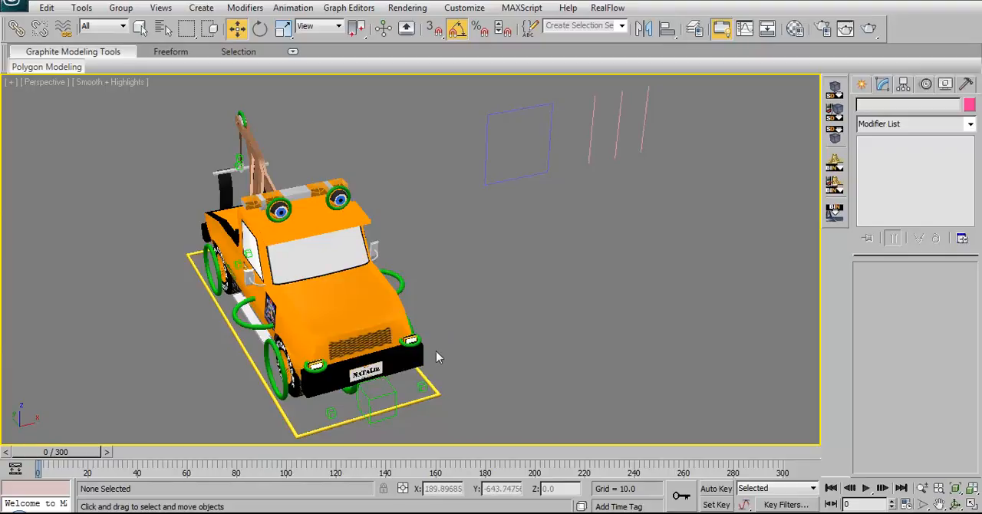
# Zoom the Perspective view onto the truck's grille, headlights and bumper nameplate
pyautogui.moveTo(438, 356); pyautogui.dragTo(469, 319)
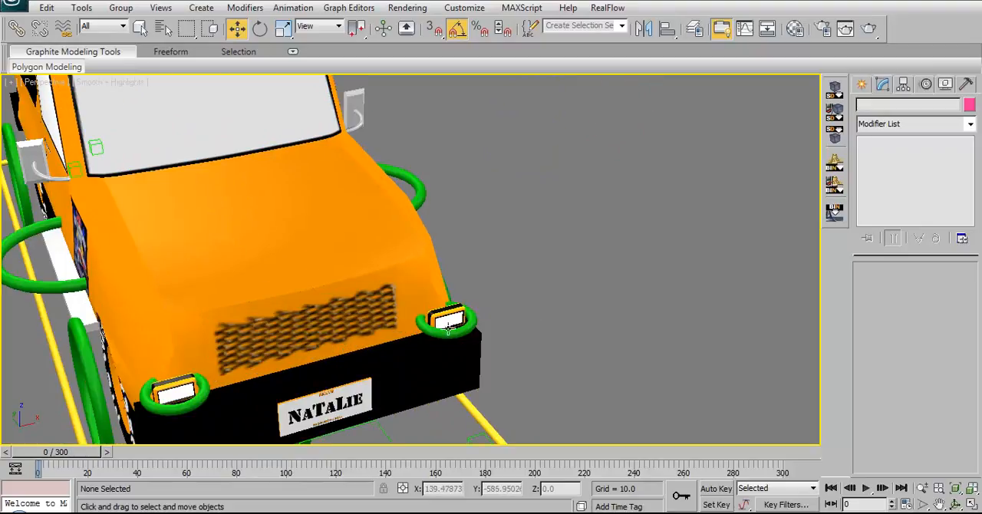
pyautogui.moveTo(181, 408)
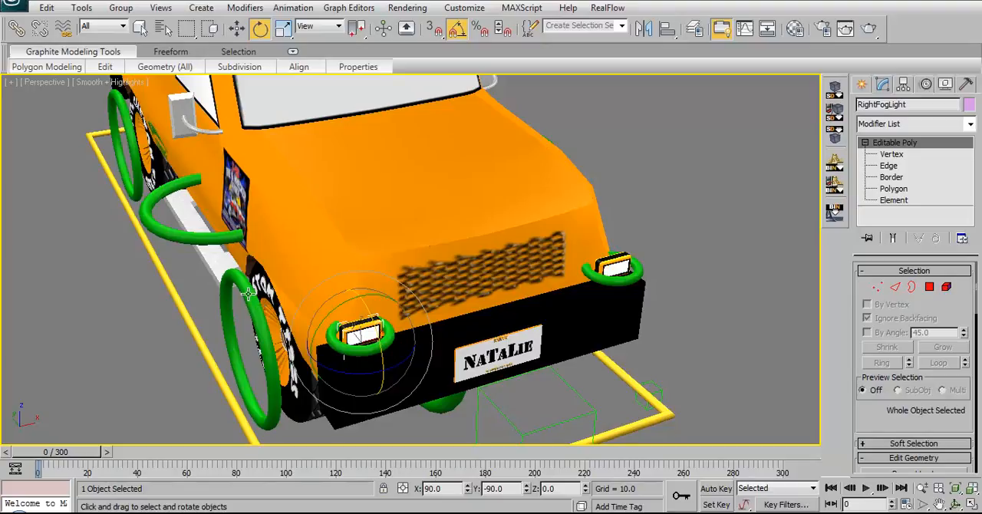
pyautogui.moveTo(275, 406)
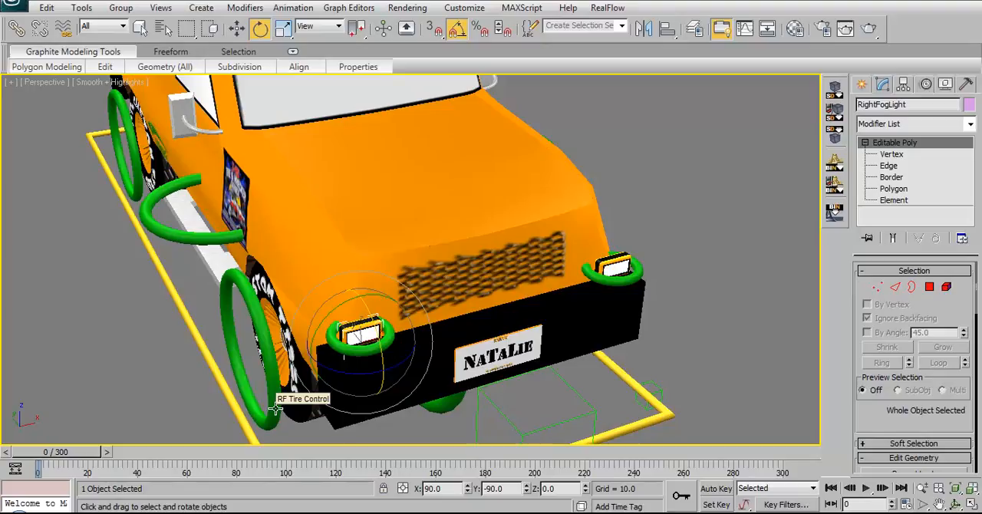
pyautogui.moveTo(277, 411)
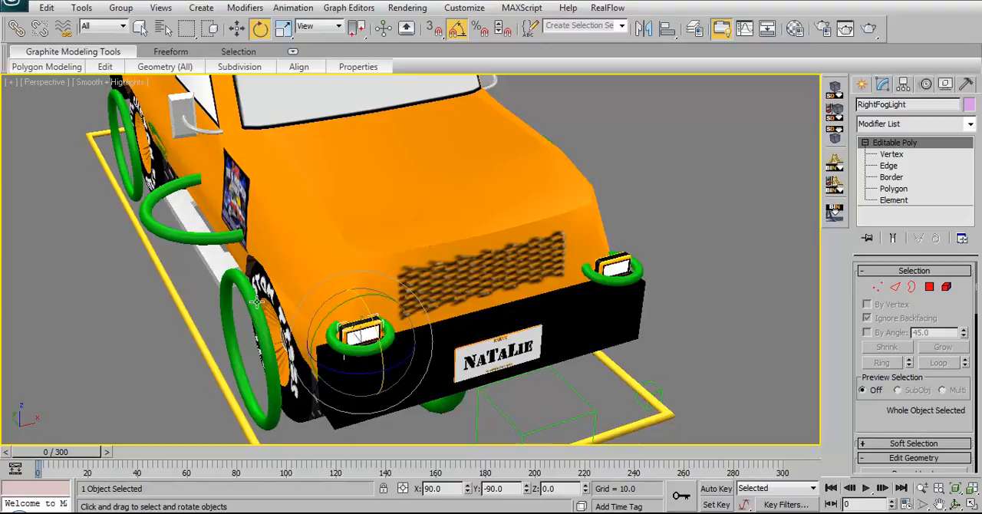
pyautogui.moveTo(277, 384)
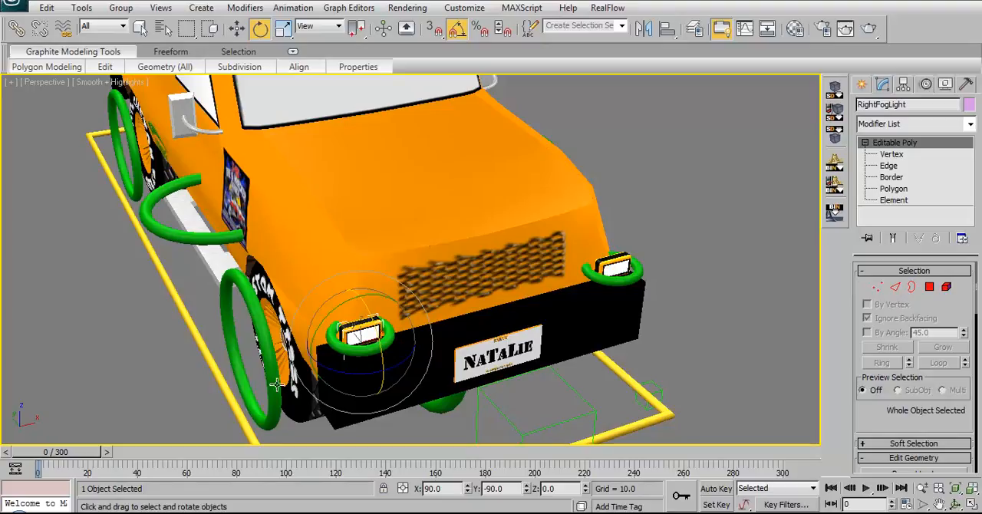
pyautogui.moveTo(253, 327)
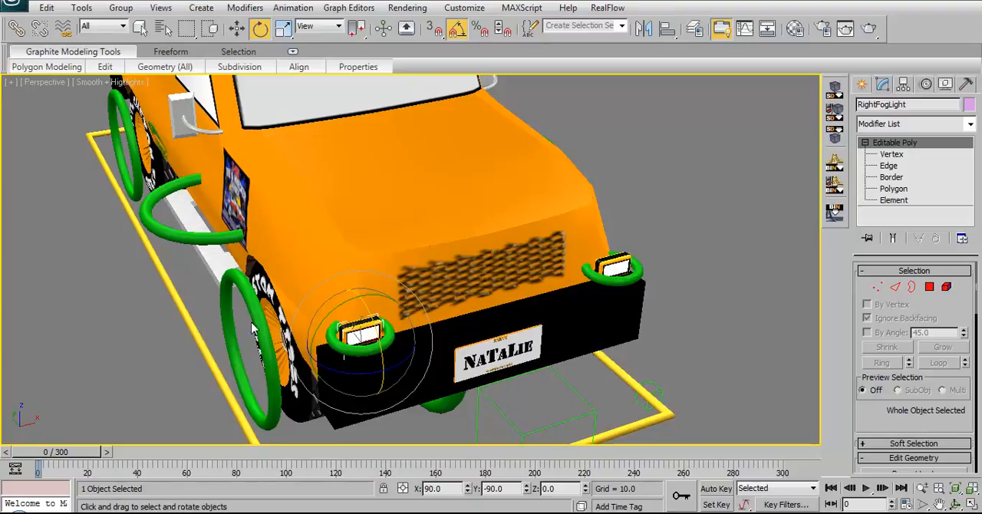
pyautogui.moveTo(248, 402)
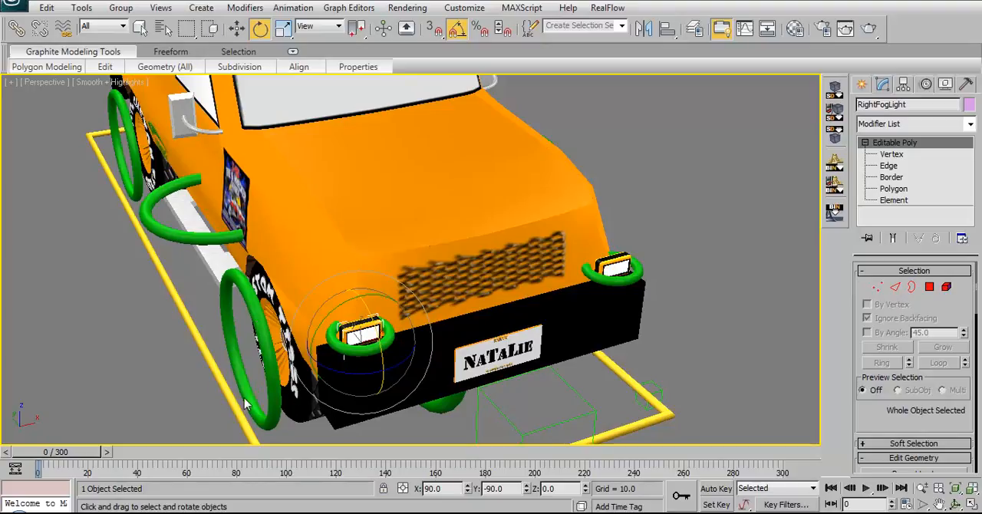
pyautogui.moveTo(123, 163)
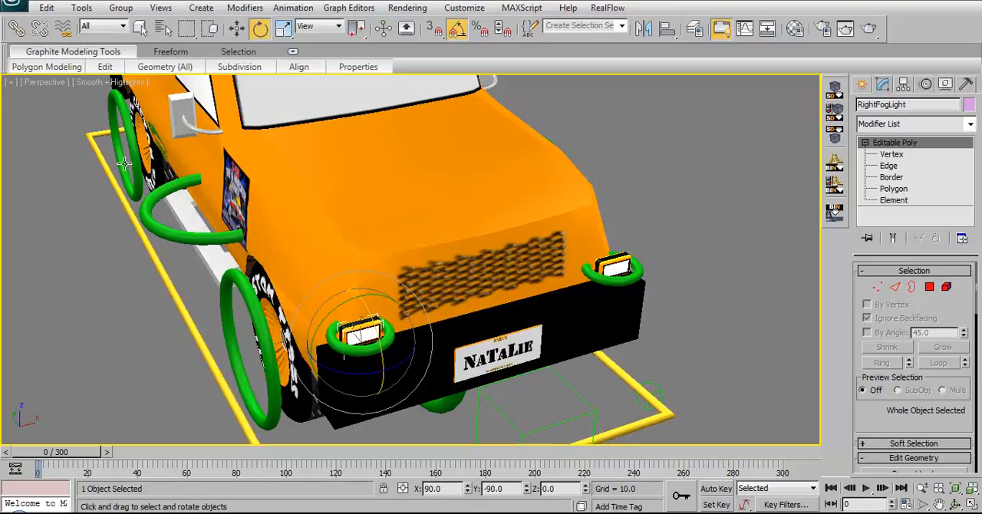
pyautogui.moveTo(212, 315)
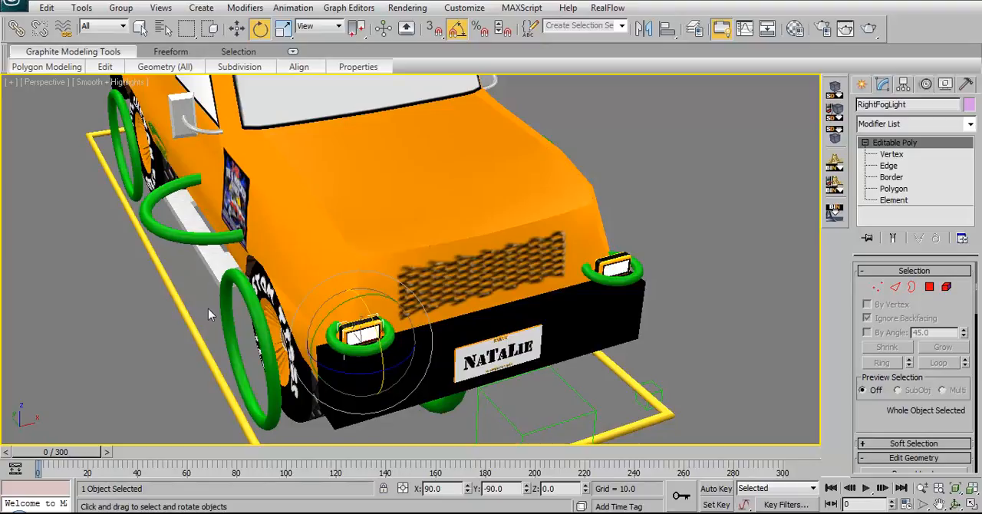
pyautogui.moveTo(162, 222)
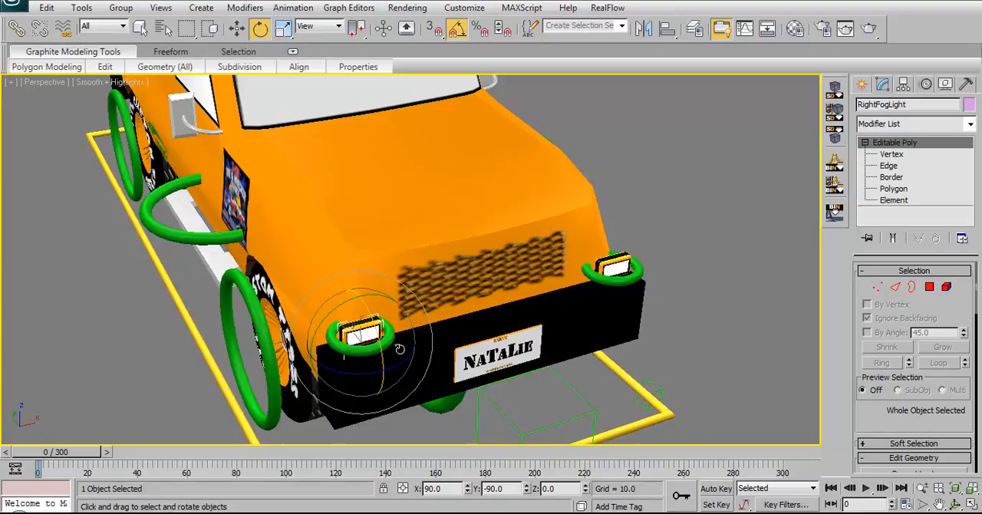
# Orbit lower to face the front bumper, fog lights and NATALIE license plate
pyautogui.moveTo(399, 346); pyautogui.dragTo(391, 320)
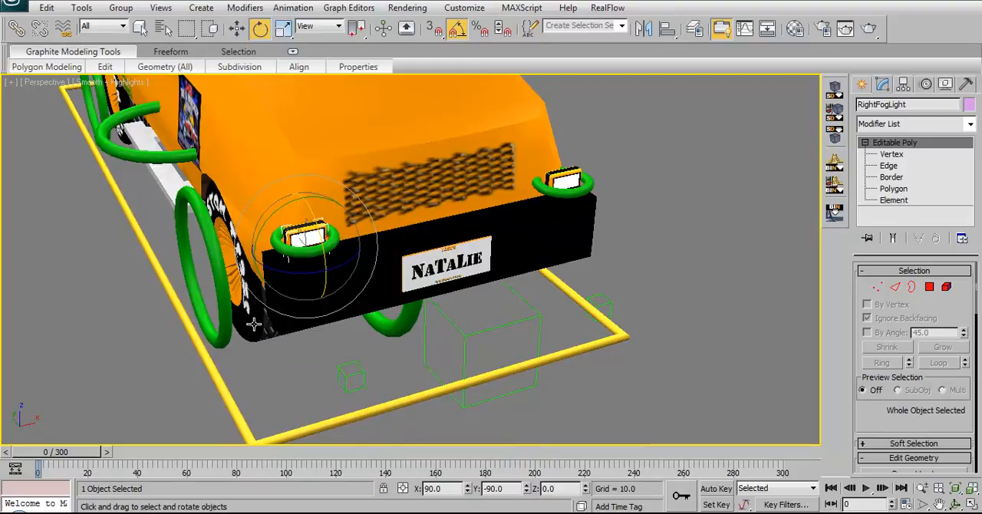
pyautogui.moveTo(255, 322)
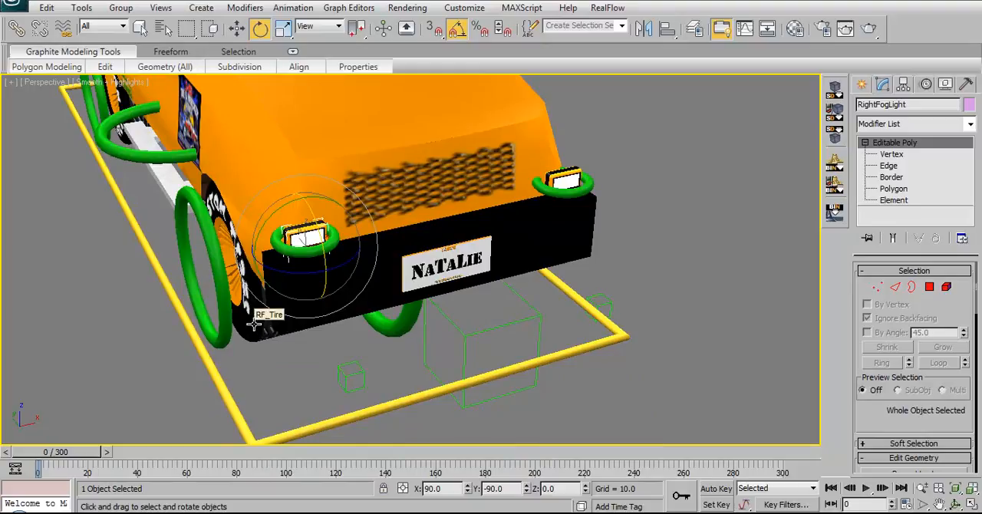
pyautogui.moveTo(411, 340)
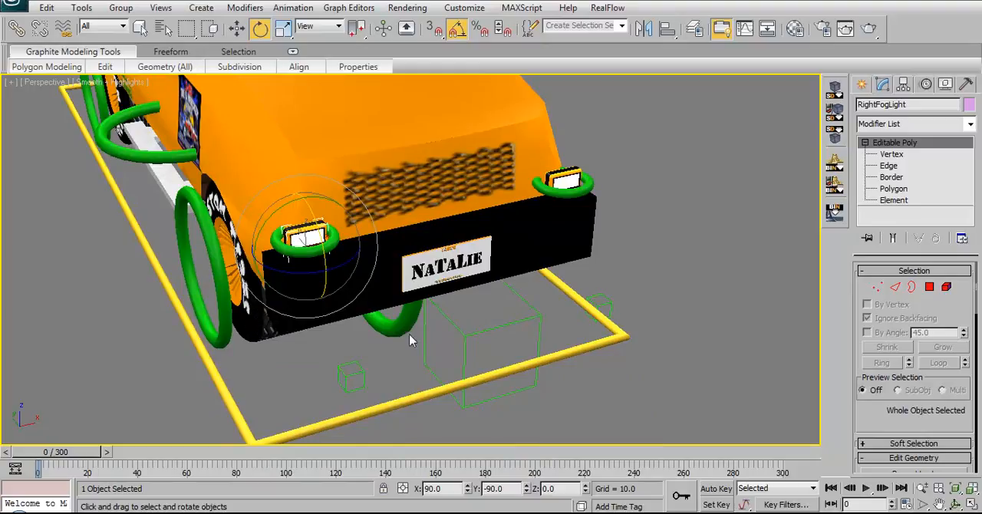
pyautogui.moveTo(602, 307)
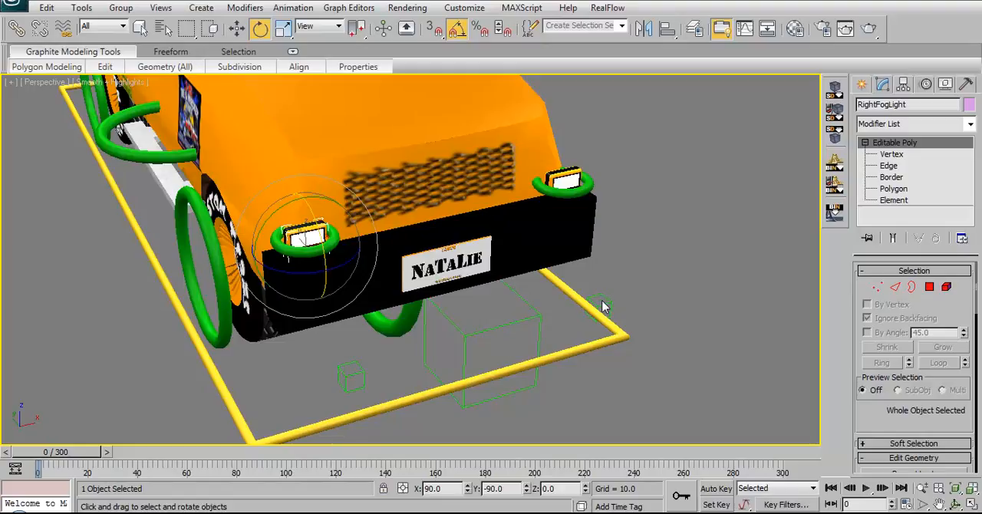
pyautogui.moveTo(561, 282)
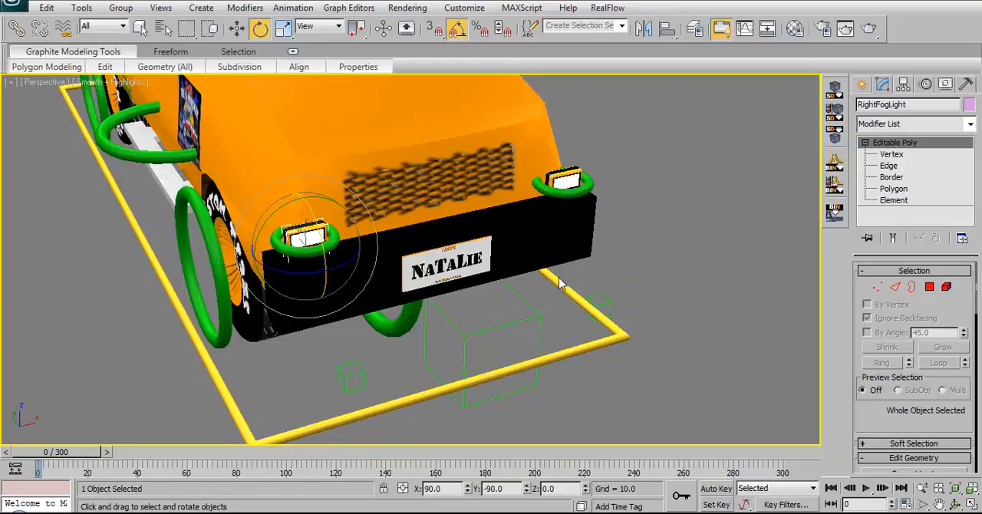
pyautogui.moveTo(555, 309)
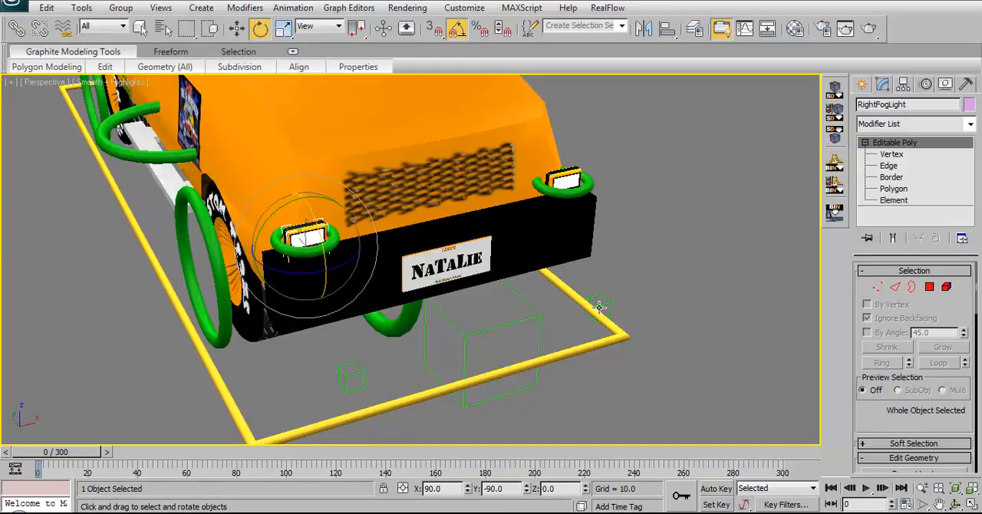
pyautogui.moveTo(356, 384)
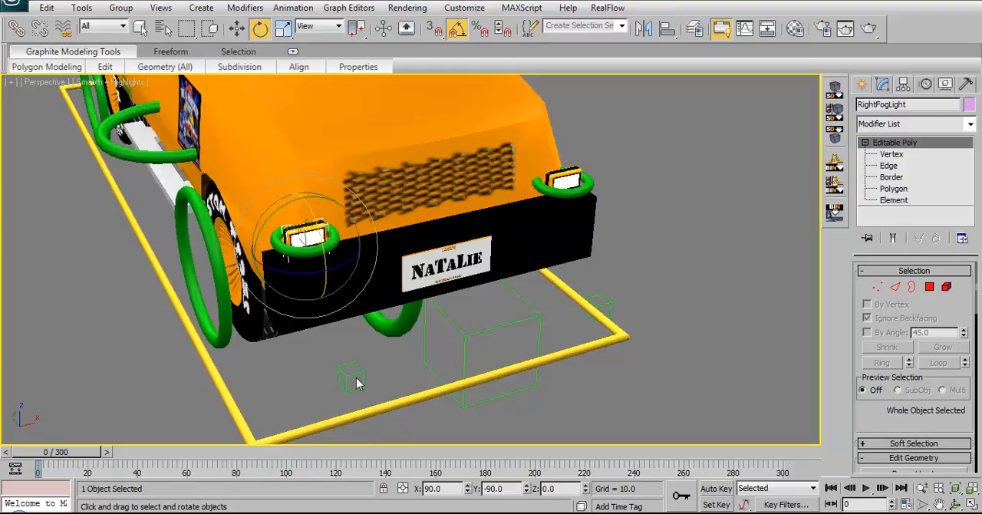
pyautogui.moveTo(534, 336)
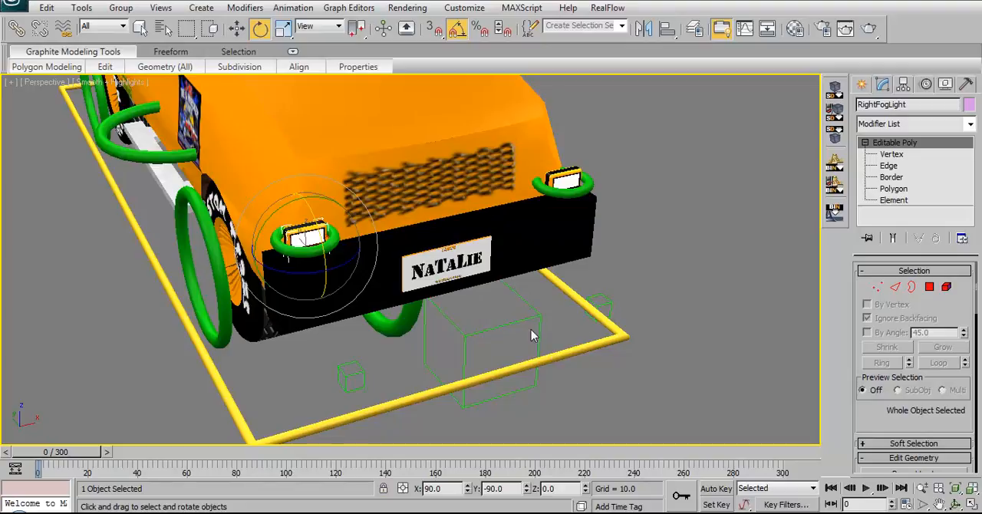
pyautogui.moveTo(261, 332)
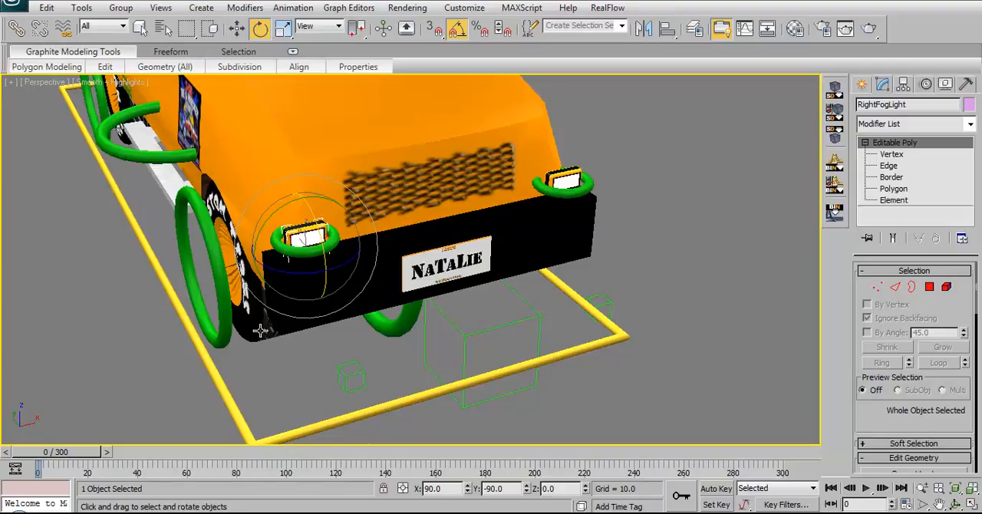
pyautogui.moveTo(294, 368)
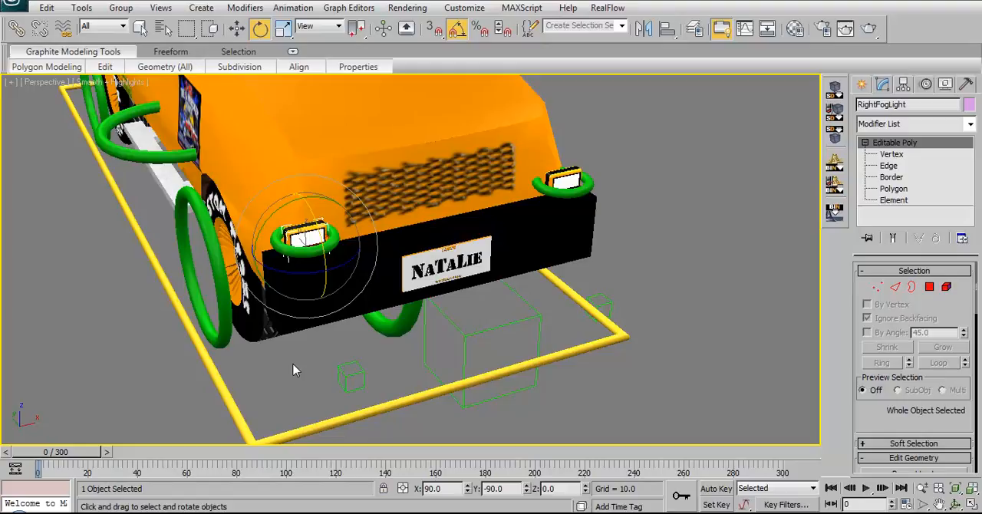
pyautogui.moveTo(301, 371)
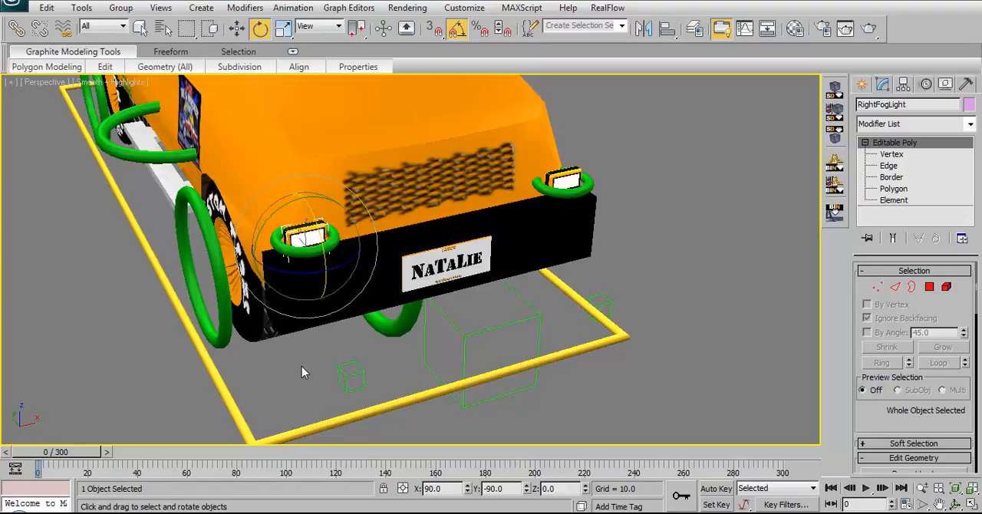
pyautogui.moveTo(469, 335)
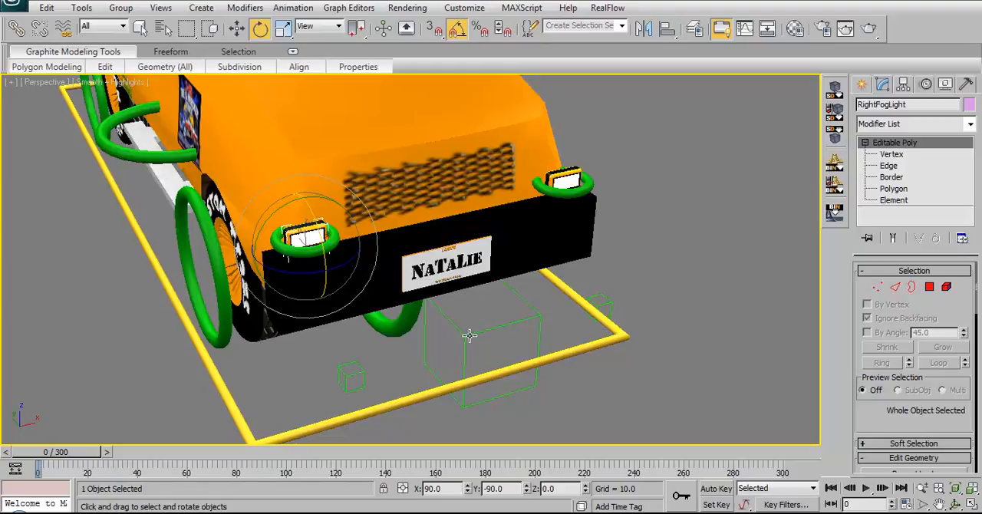
# Select the Front Tires Controller dummy below the truck's front end
pyautogui.click(483, 338)
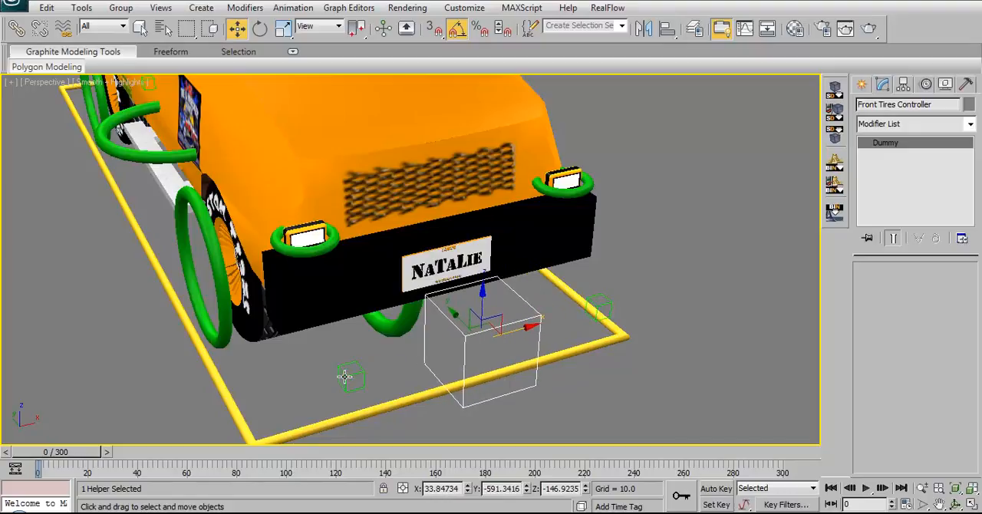
pyautogui.moveTo(298, 329)
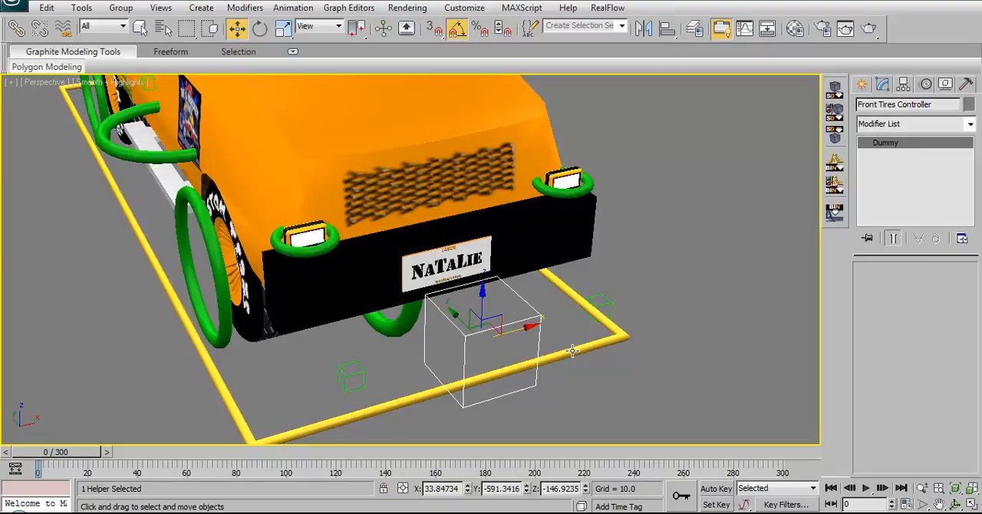
pyautogui.moveTo(560, 299)
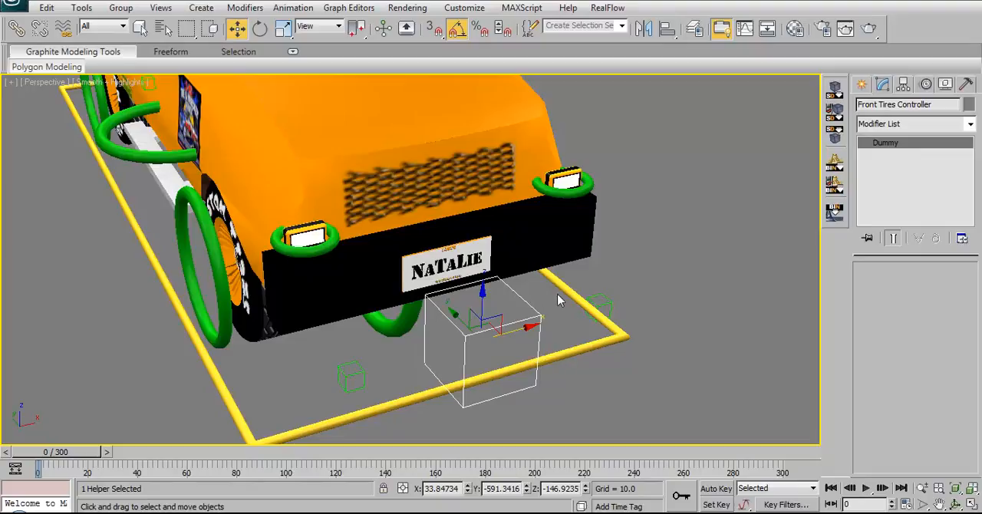
pyautogui.moveTo(637, 345)
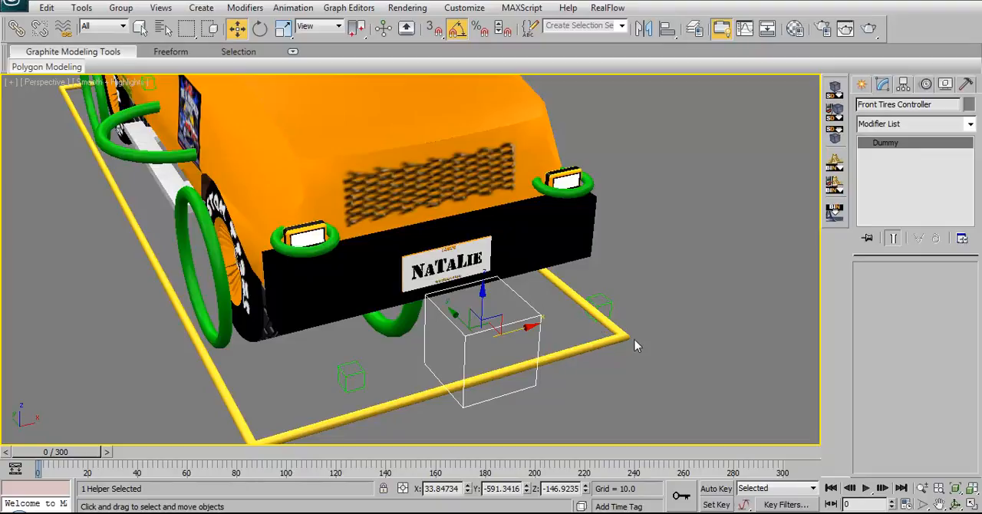
pyautogui.moveTo(652, 356)
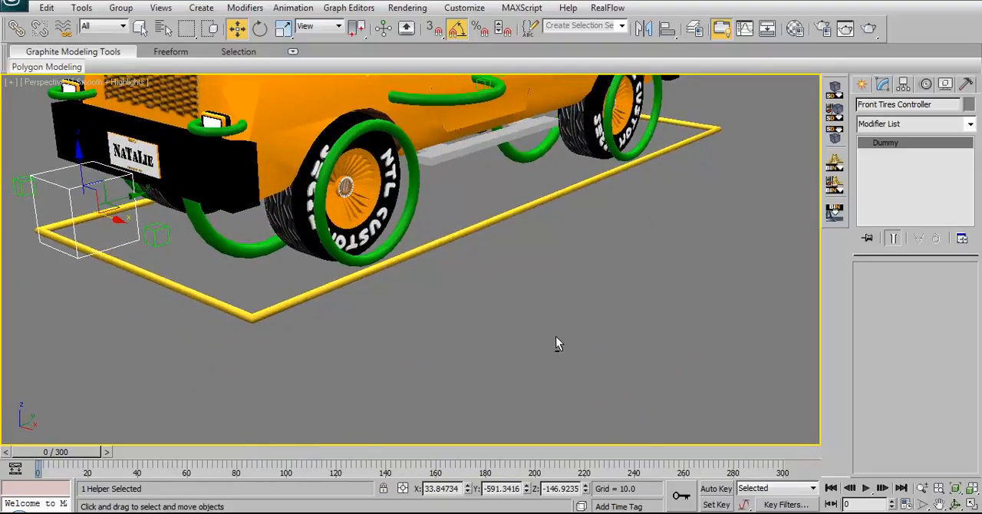
pyautogui.moveTo(560, 304)
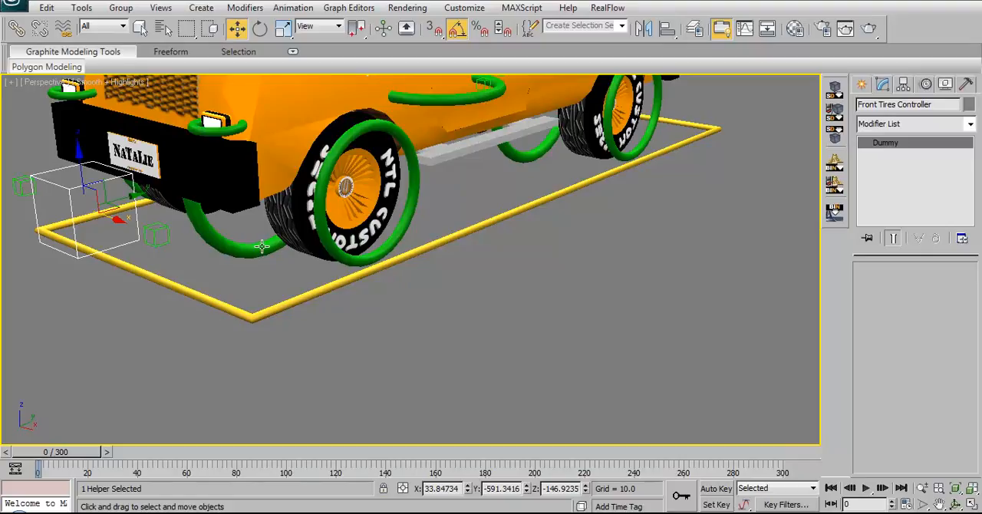
pyautogui.moveTo(206, 222)
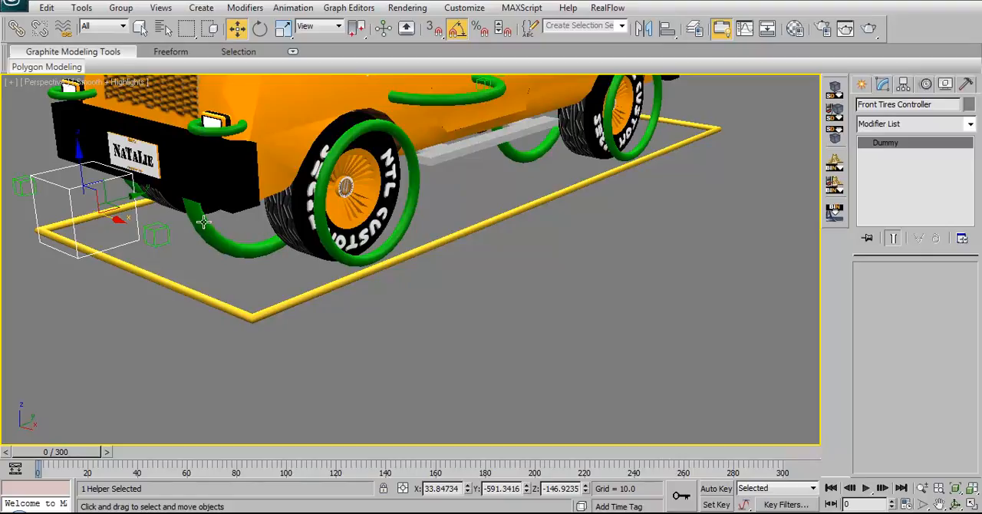
pyautogui.moveTo(319, 267)
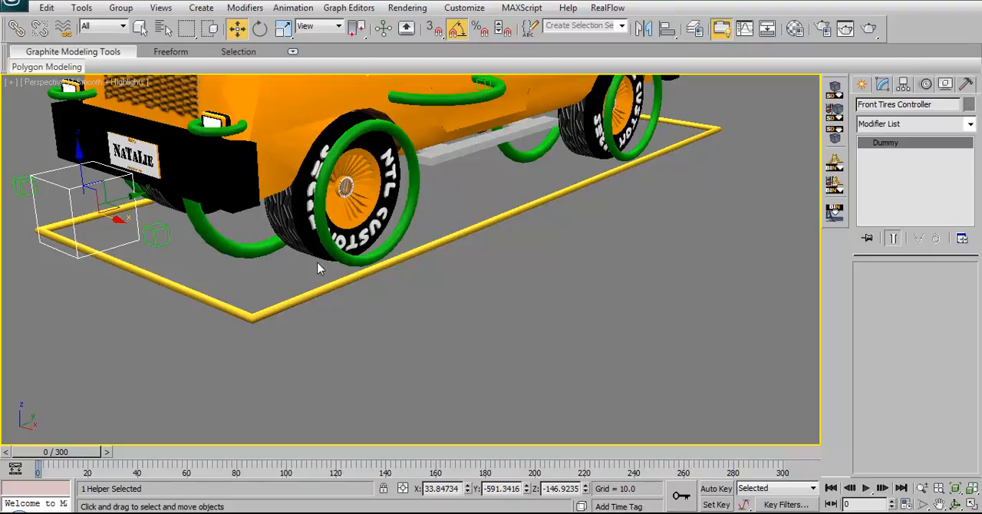
# Orbit around the truck's side to inspect the Kwik-Start Towing logo and lettered tires
pyautogui.moveTo(321, 269); pyautogui.dragTo(521, 322)
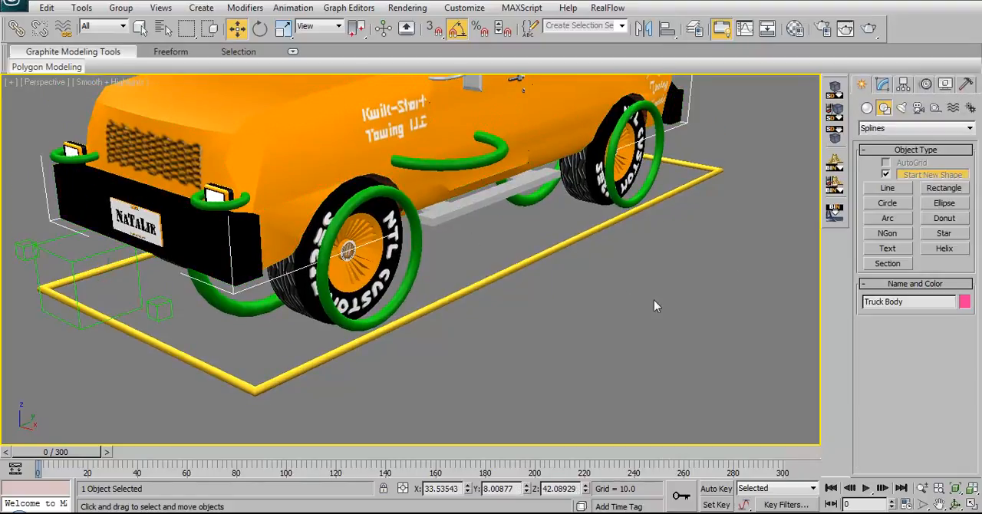
pyautogui.moveTo(657, 305); pyautogui.dragTo(645, 360)
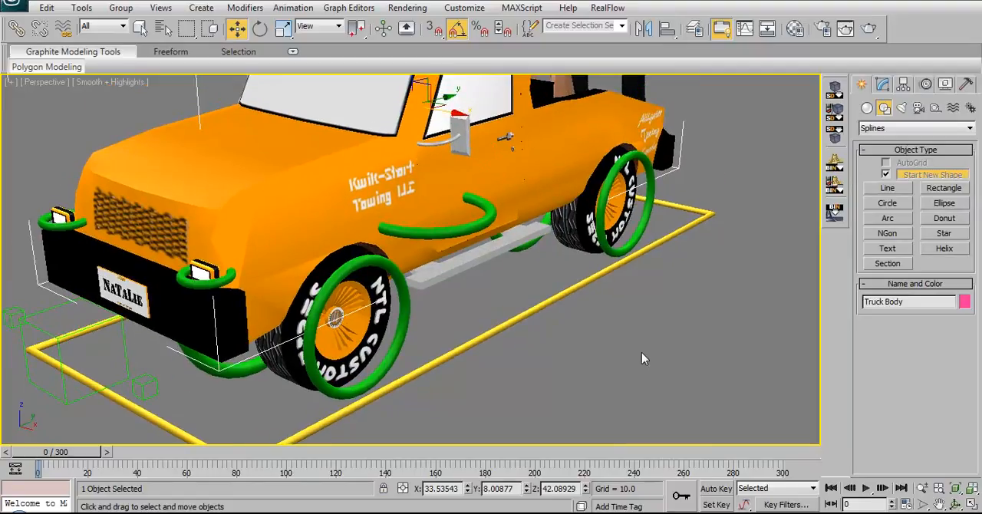
pyautogui.moveTo(645, 359); pyautogui.dragTo(571, 318)
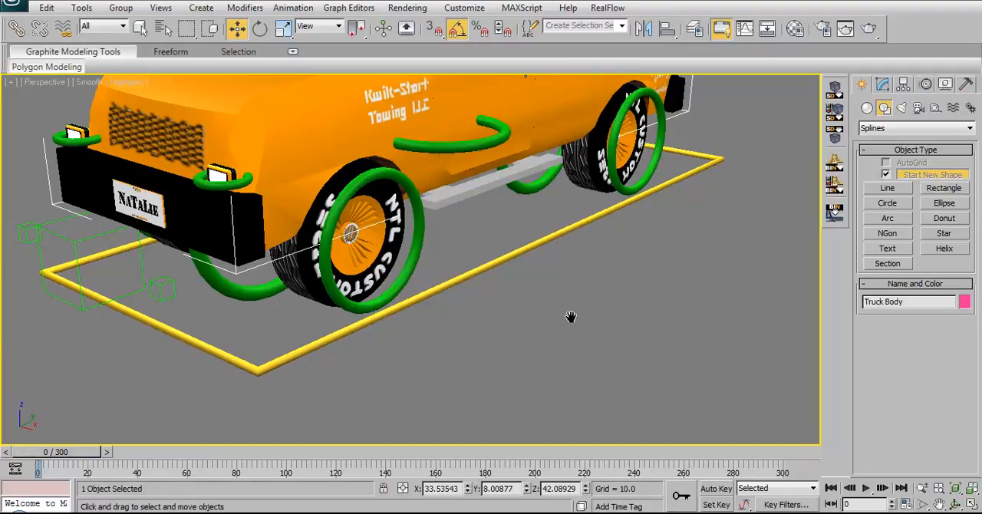
pyautogui.moveTo(577, 313)
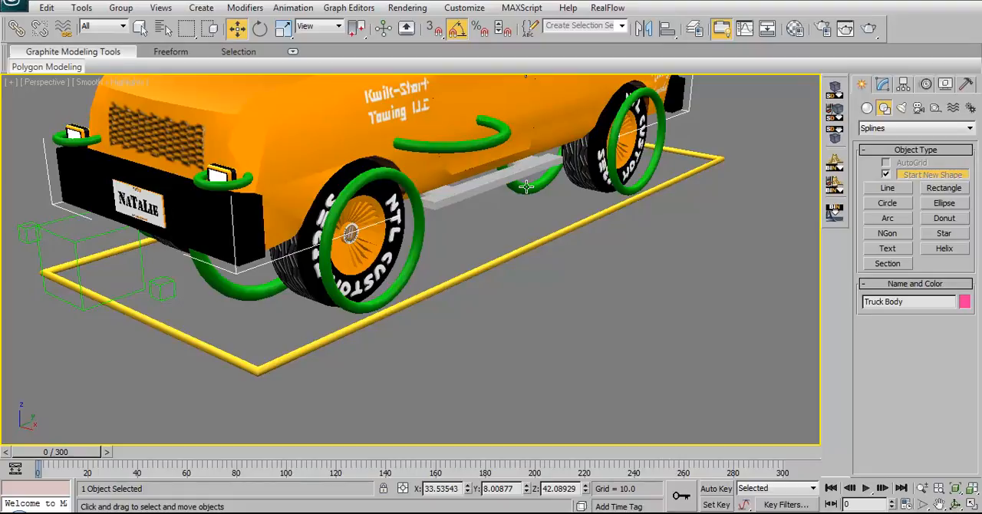
pyautogui.moveTo(528, 187)
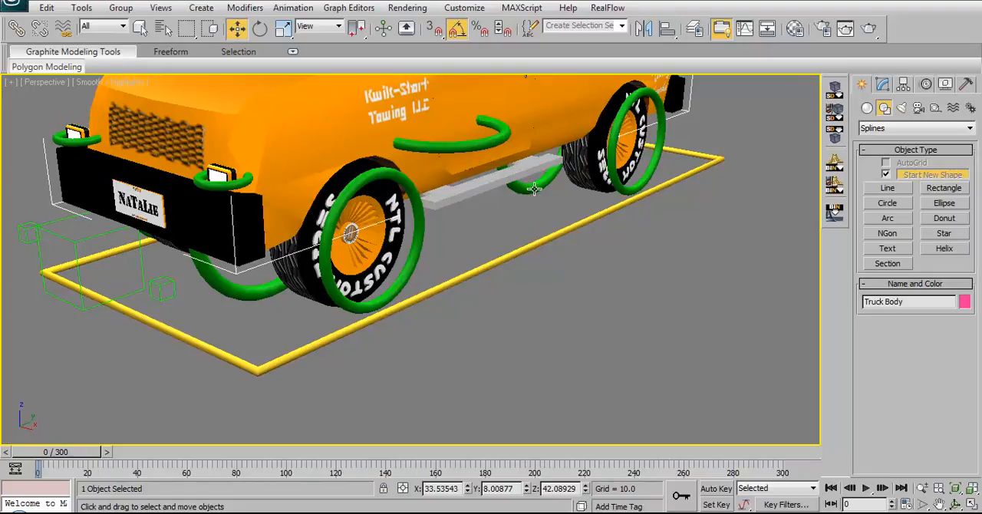
pyautogui.moveTo(587, 277)
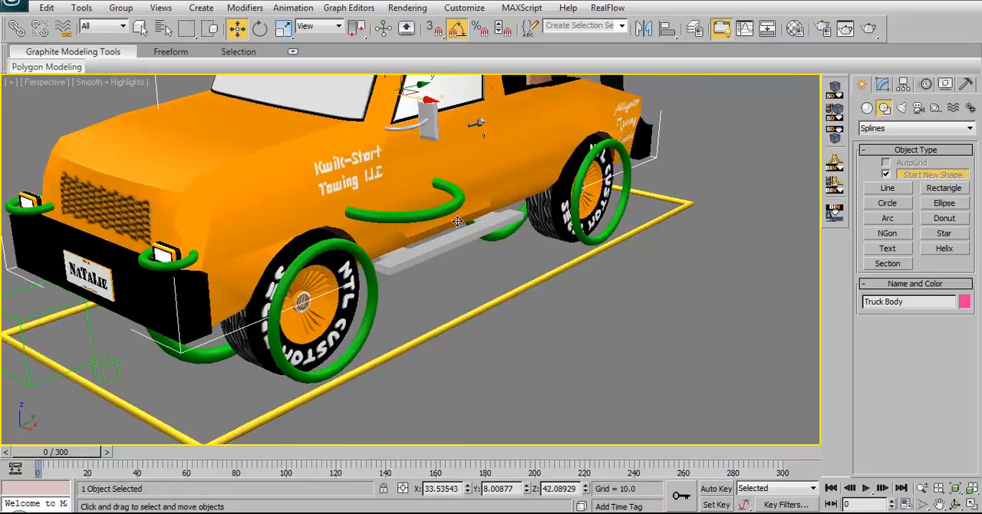
pyautogui.moveTo(576, 259)
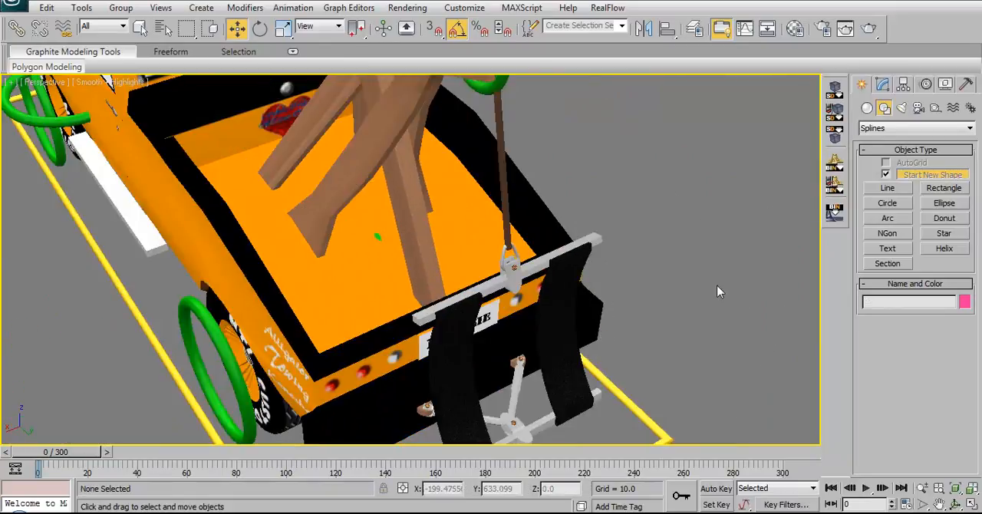
pyautogui.moveTo(683, 341)
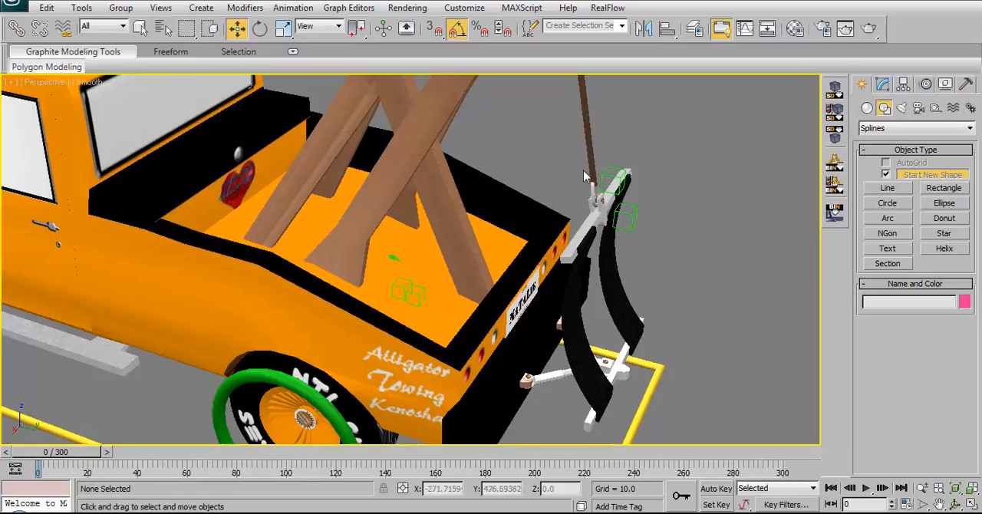
# Orbit above and behind the truck to view the bed, tow boom and rear Alligator Towing logo
pyautogui.moveTo(583, 176); pyautogui.dragTo(571, 264)
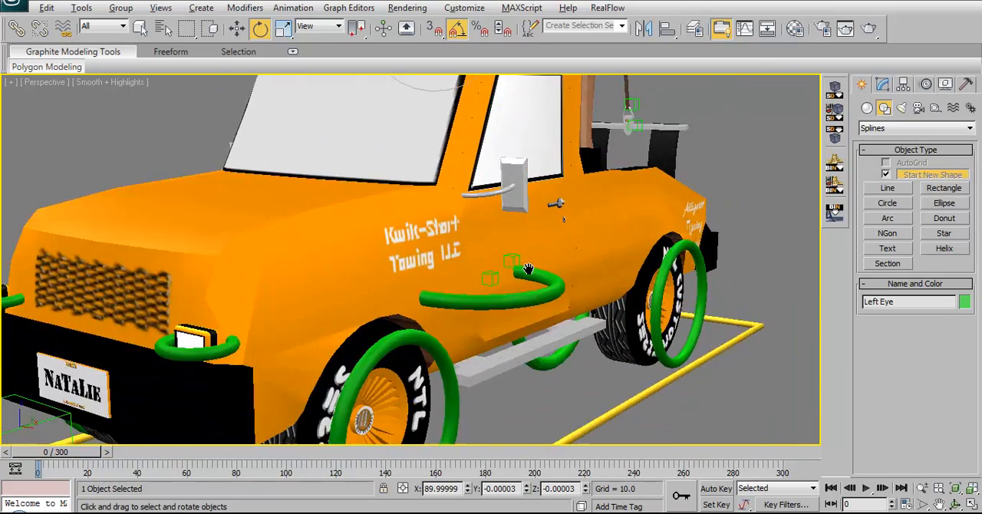
# Orbit beneath the chassis to see axles and wheels, then pull back to the whole truck
pyautogui.moveTo(525, 269); pyautogui.dragTo(534, 329)
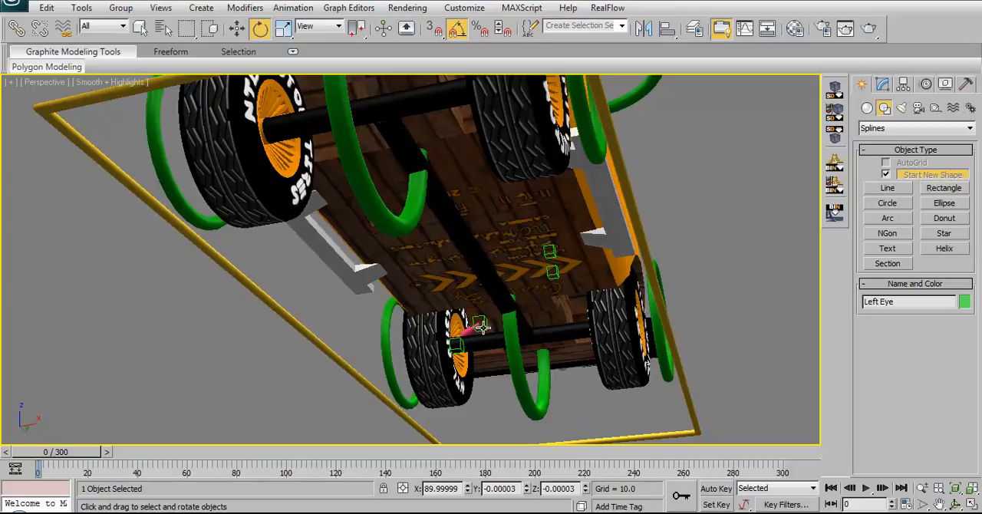
pyautogui.moveTo(675, 383)
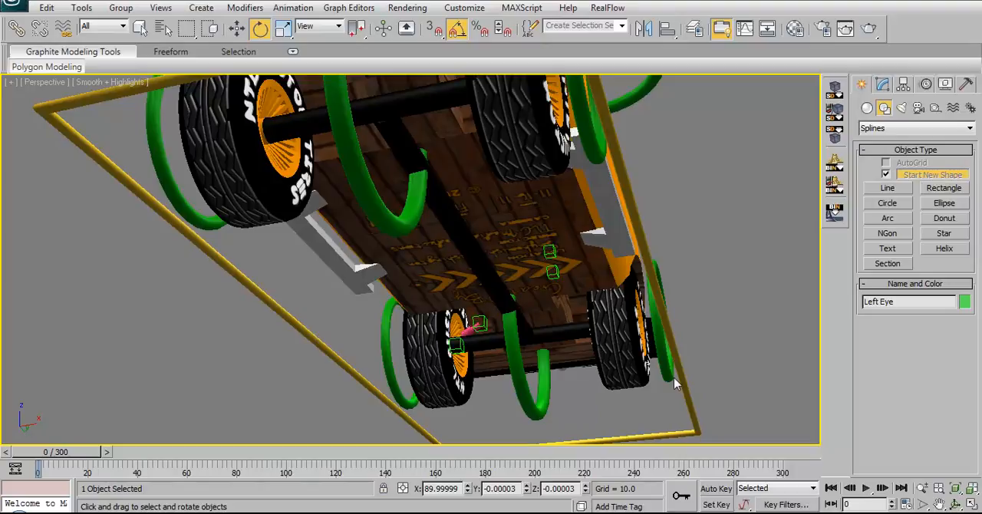
pyautogui.moveTo(675, 384); pyautogui.dragTo(725, 402)
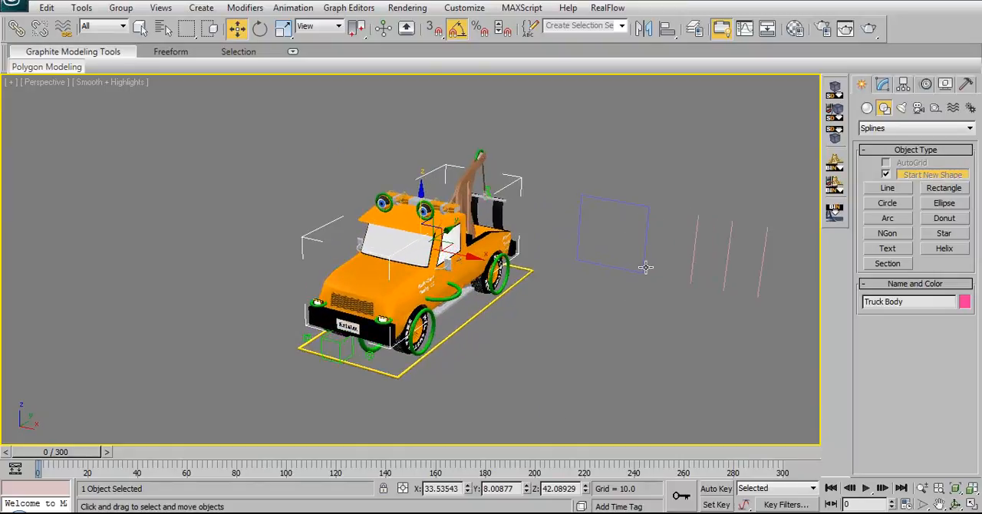
pyautogui.moveTo(673, 285)
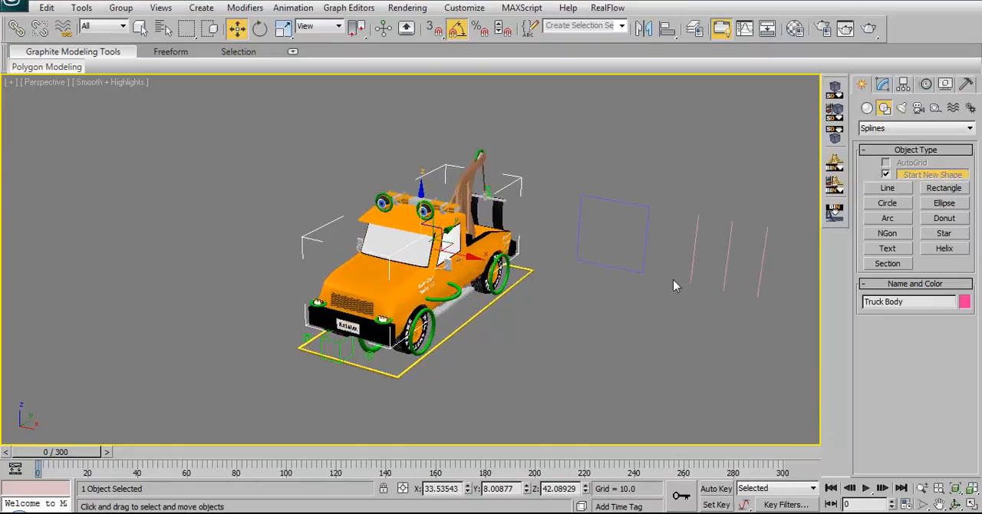
pyautogui.moveTo(632, 272)
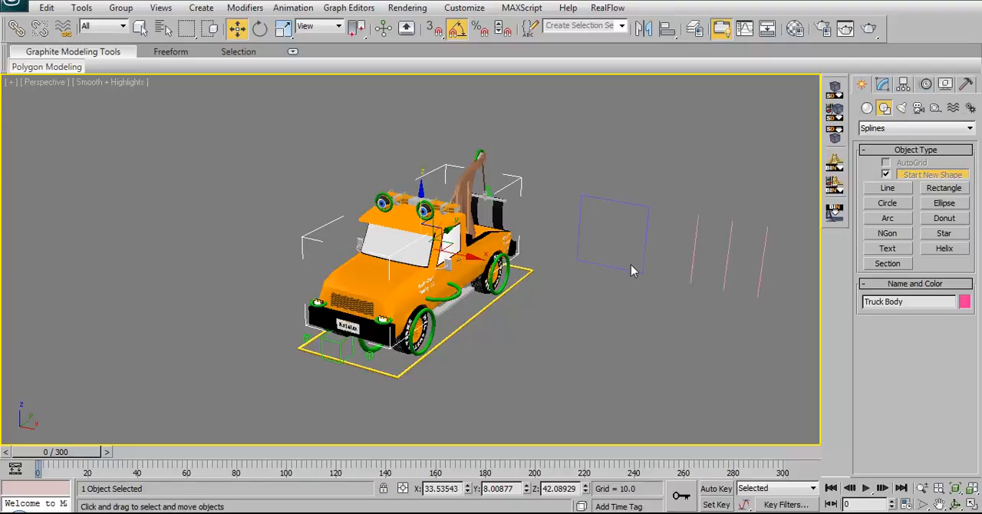
pyautogui.moveTo(614, 224)
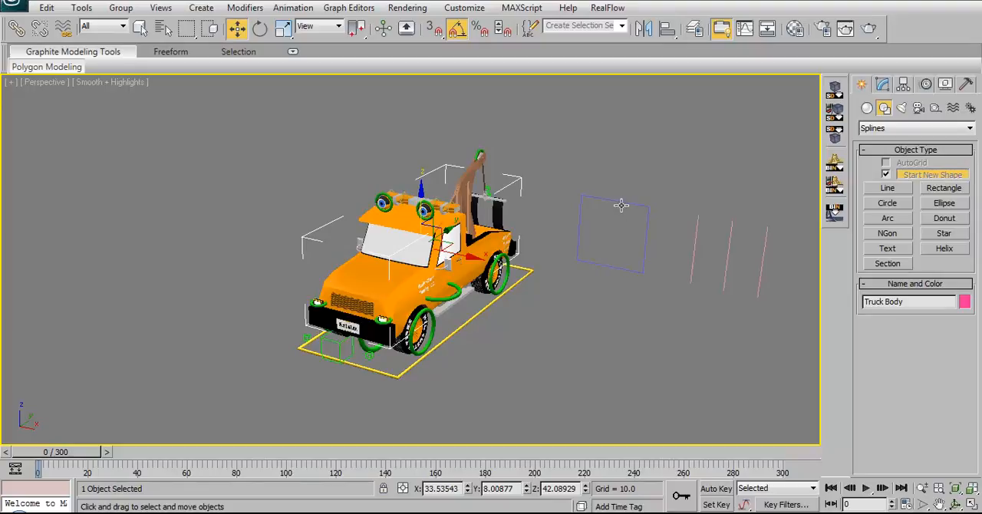
pyautogui.click(611, 233)
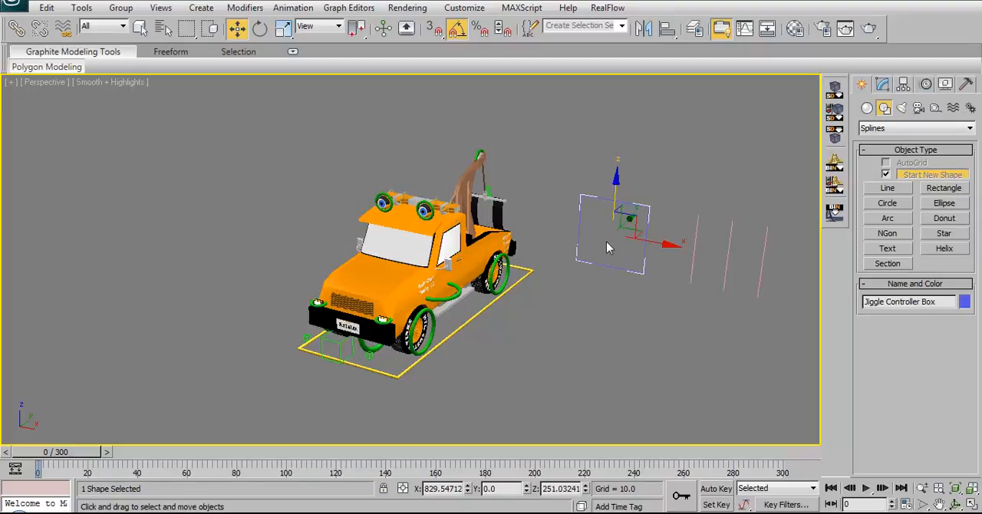
pyautogui.moveTo(611, 255)
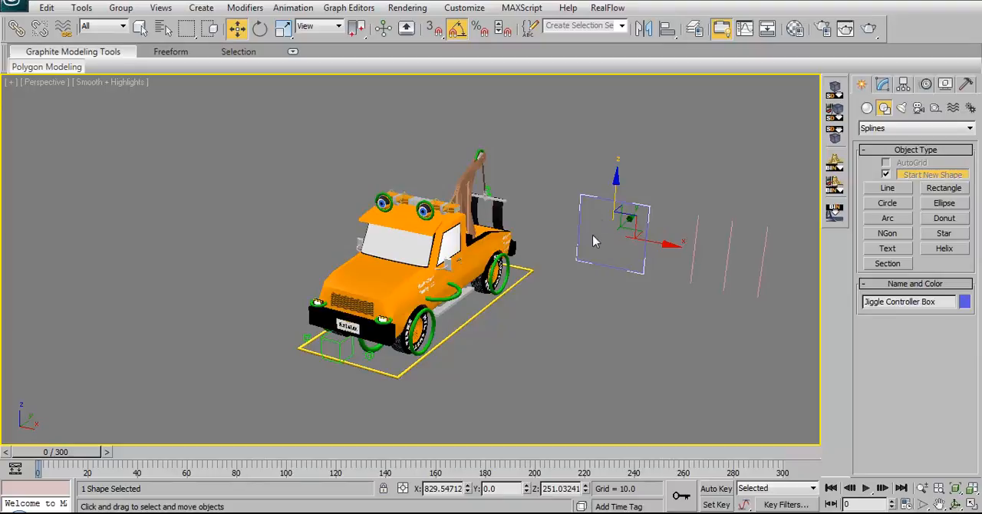
pyautogui.moveTo(635, 327)
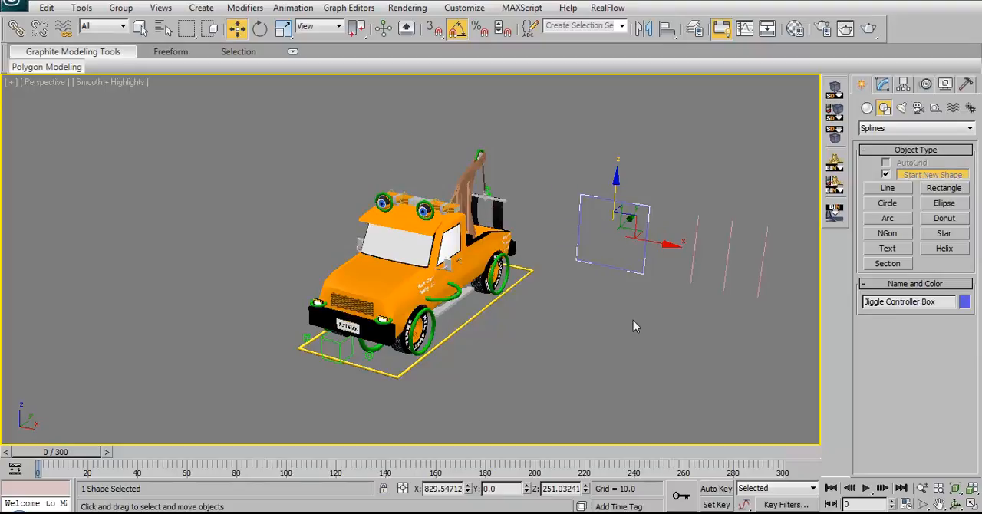
pyautogui.moveTo(625, 291)
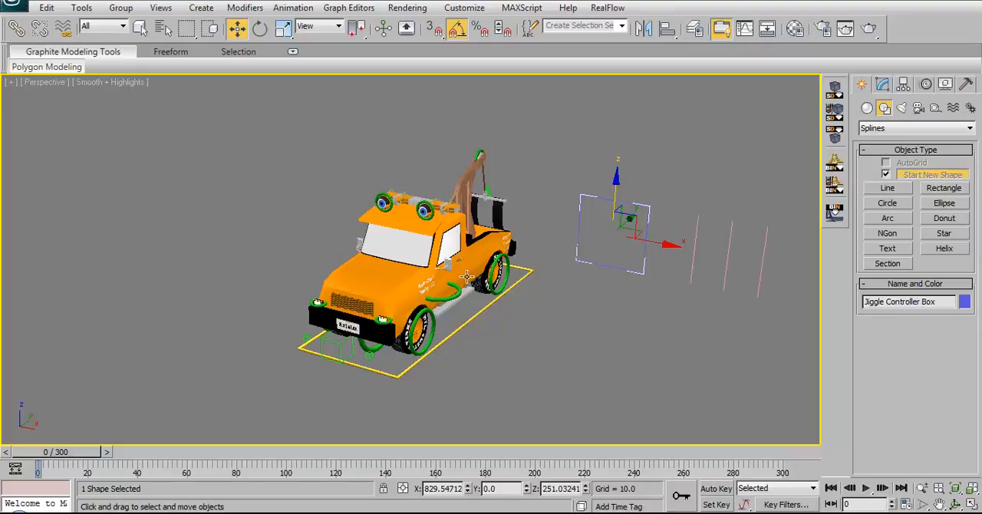
pyautogui.moveTo(419, 232)
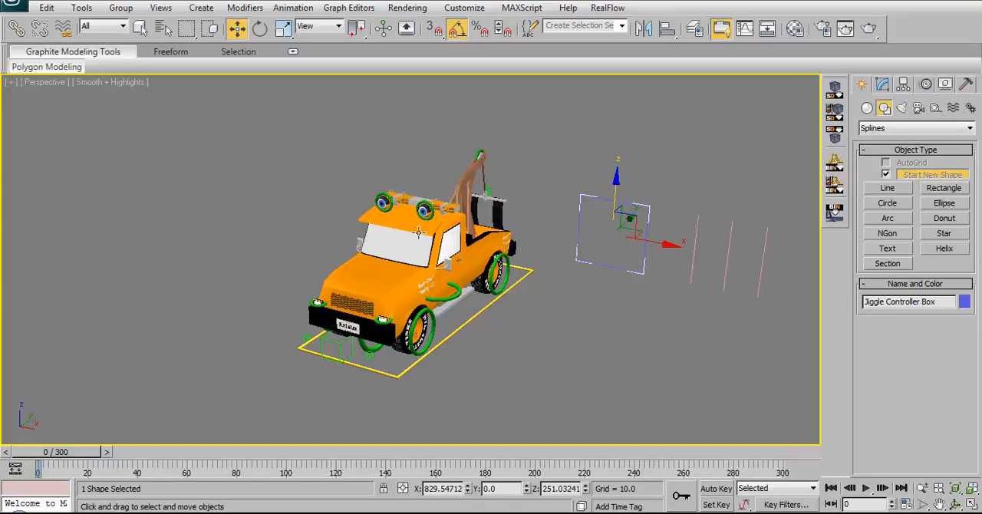
pyautogui.moveTo(397, 249)
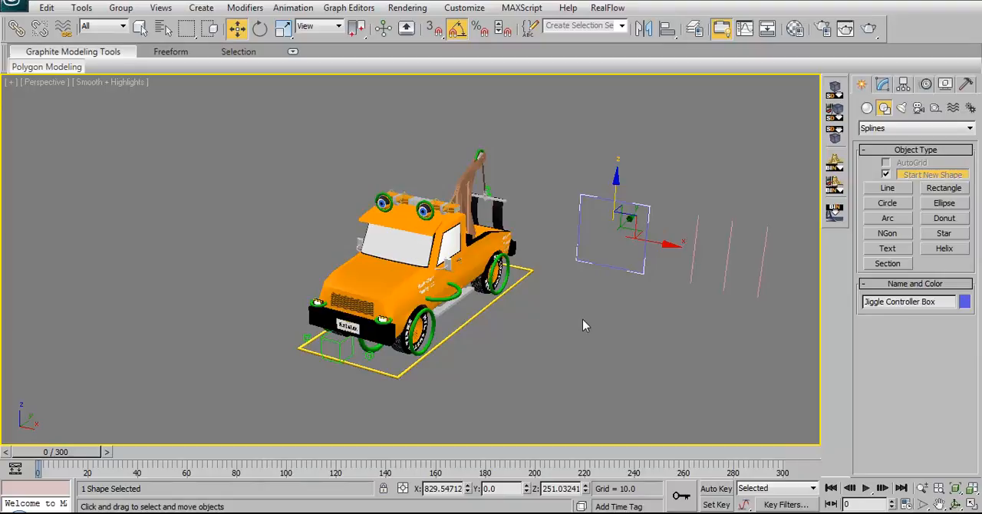
pyautogui.moveTo(666, 294)
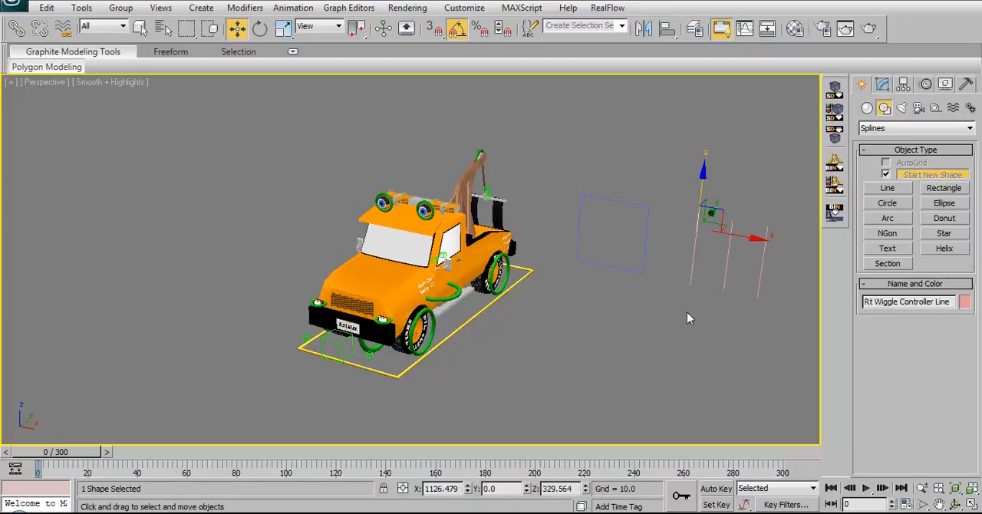
pyautogui.moveTo(641, 293)
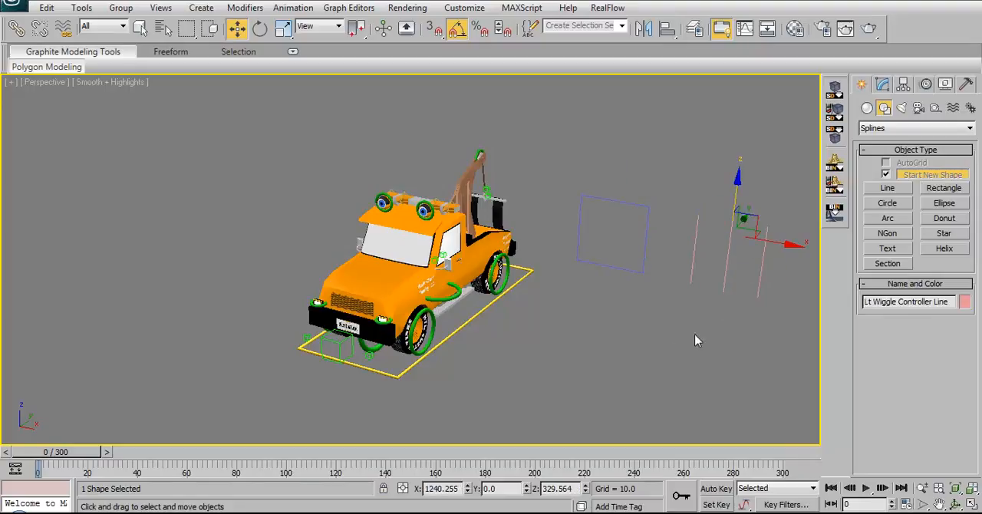
pyautogui.moveTo(722, 279)
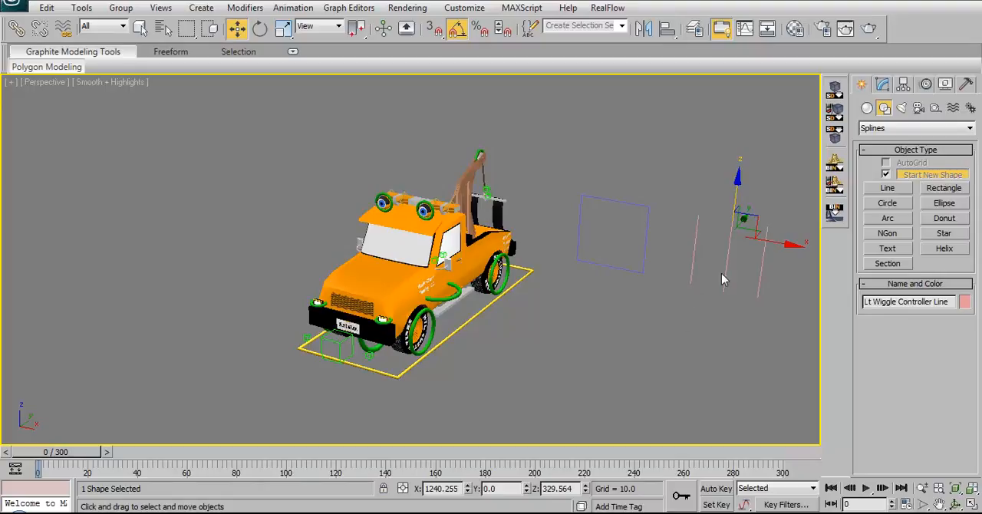
pyautogui.moveTo(703, 274)
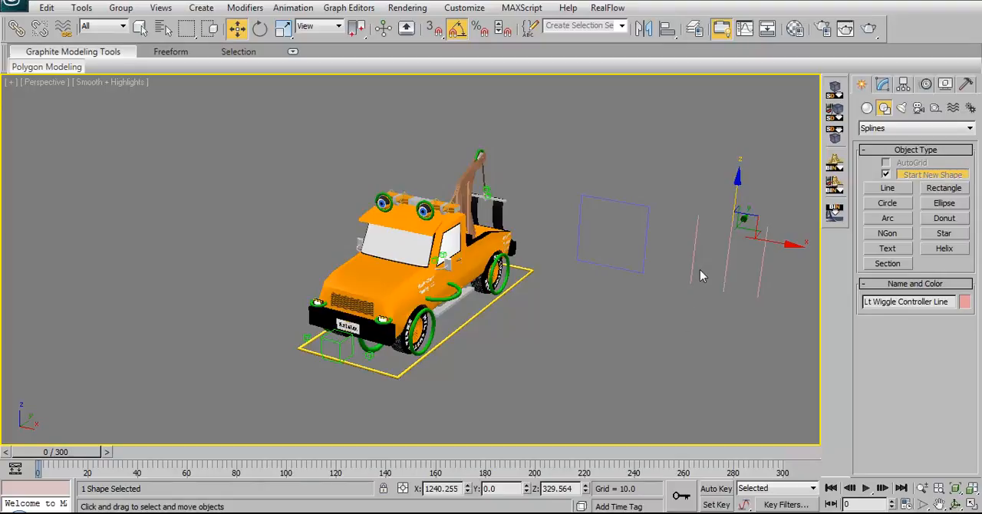
pyautogui.moveTo(571, 334)
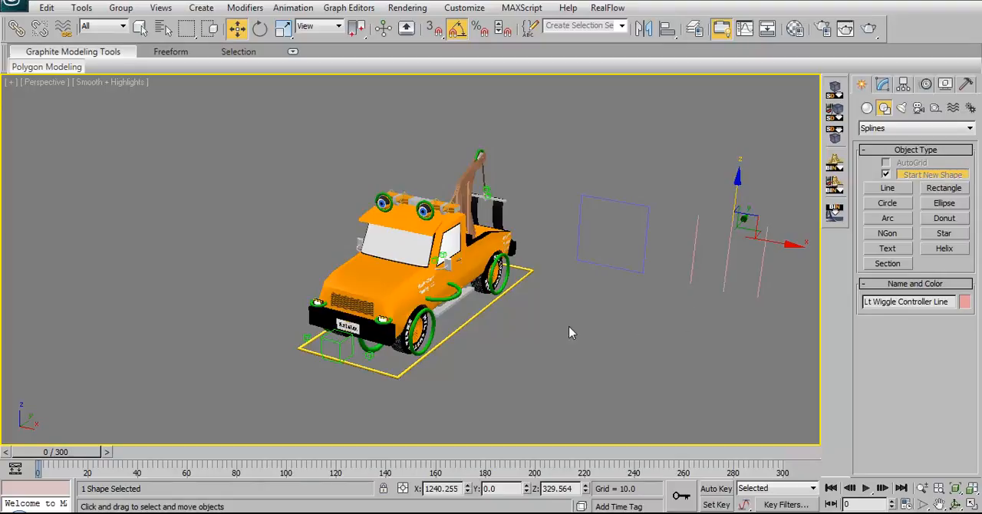
pyautogui.moveTo(698, 280)
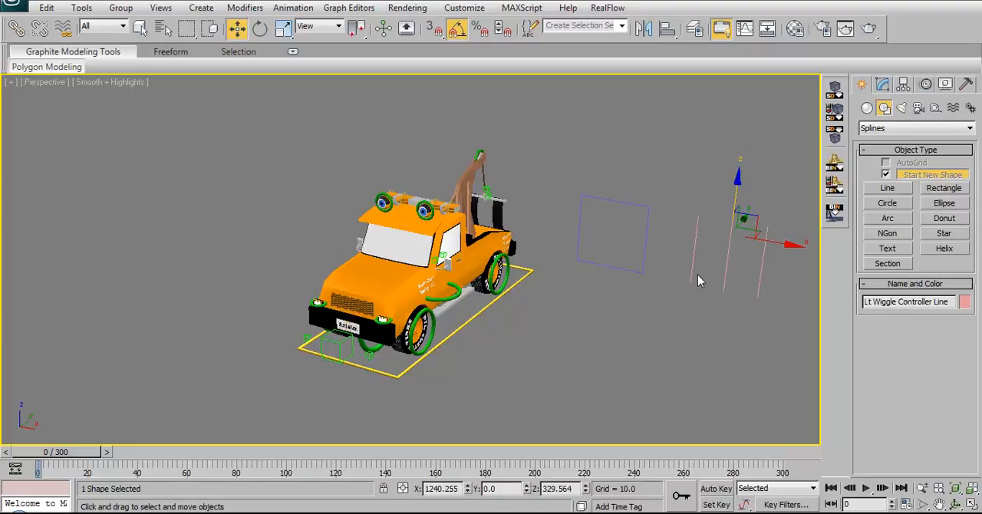
pyautogui.moveTo(707, 279)
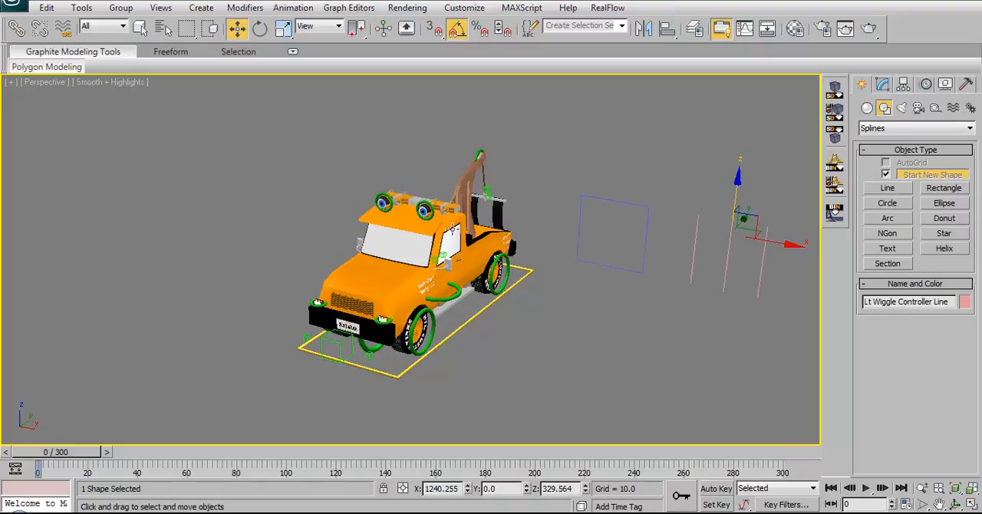
pyautogui.moveTo(605, 359)
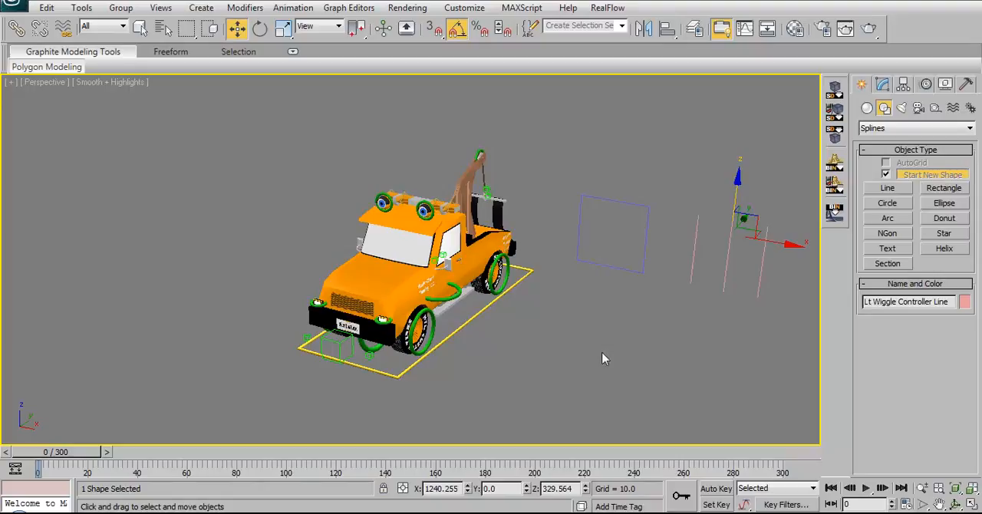
pyautogui.moveTo(758, 294)
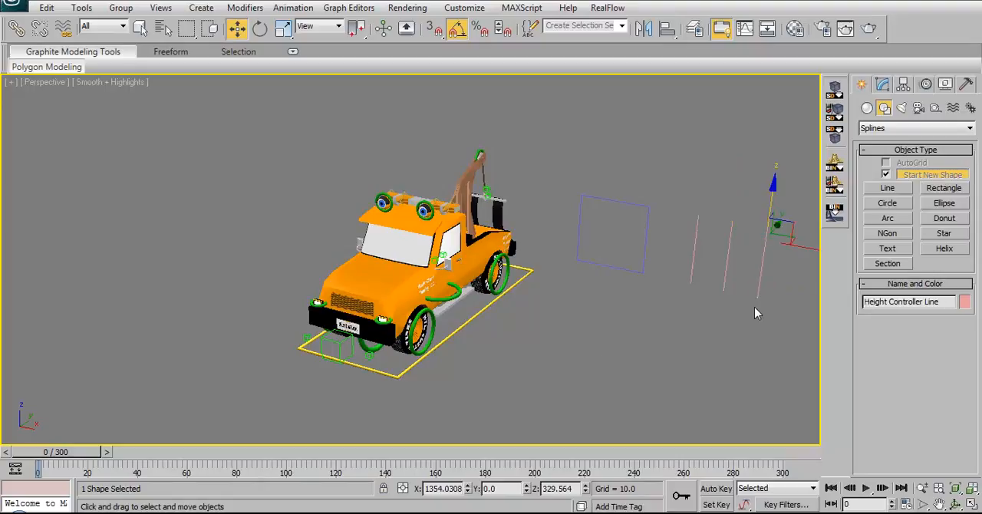
pyautogui.moveTo(752, 291)
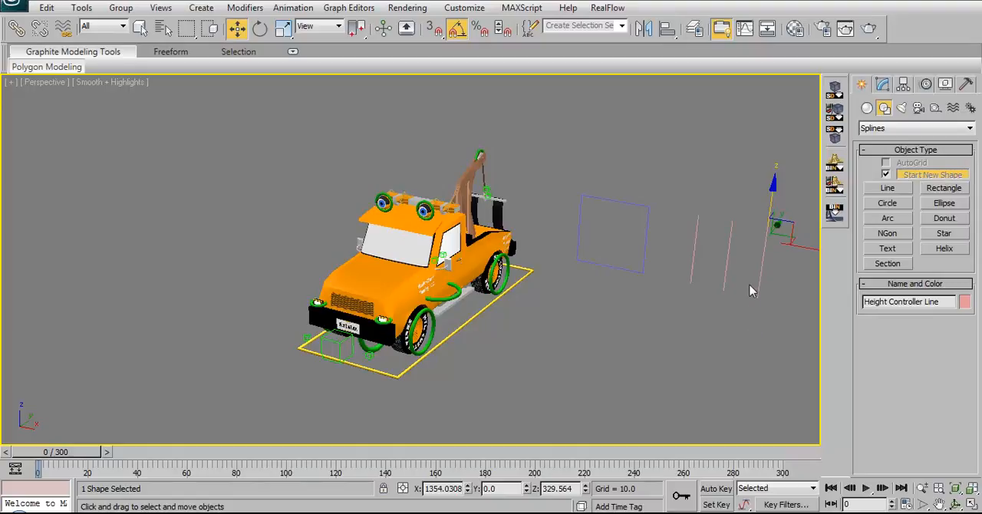
pyautogui.moveTo(764, 287)
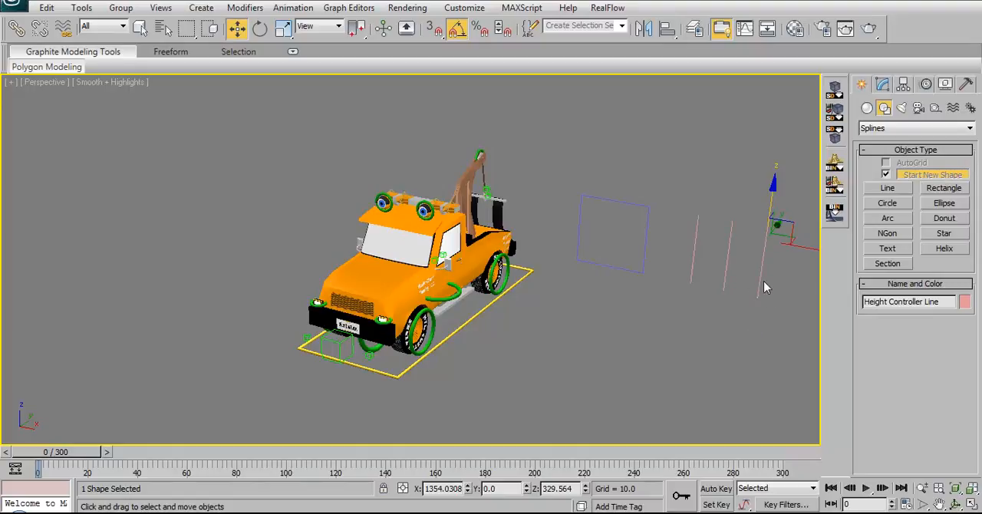
pyautogui.moveTo(463, 326)
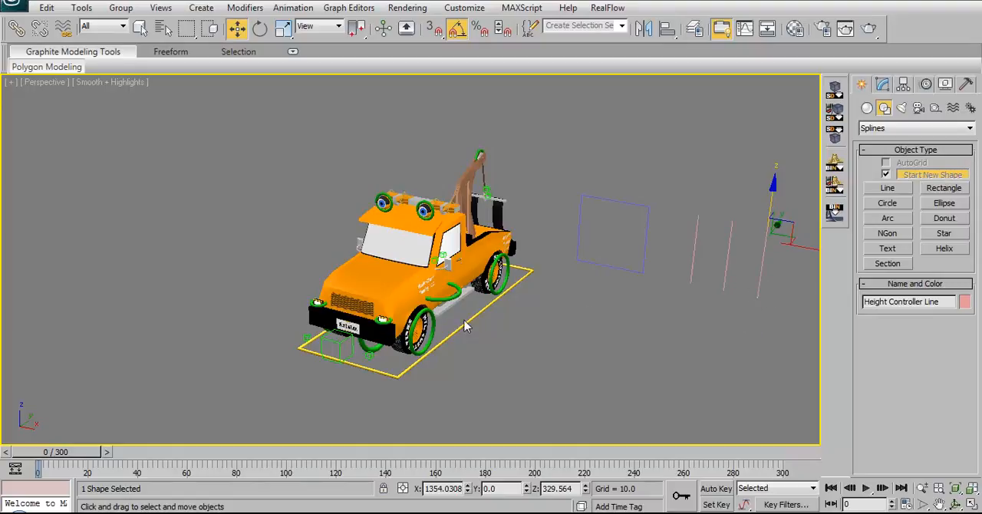
pyautogui.moveTo(606, 376)
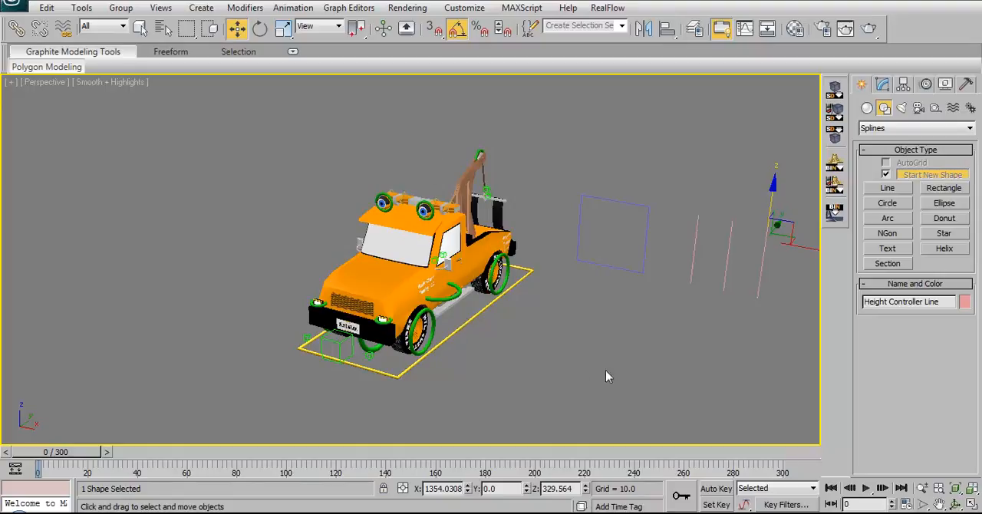
pyautogui.moveTo(620, 347)
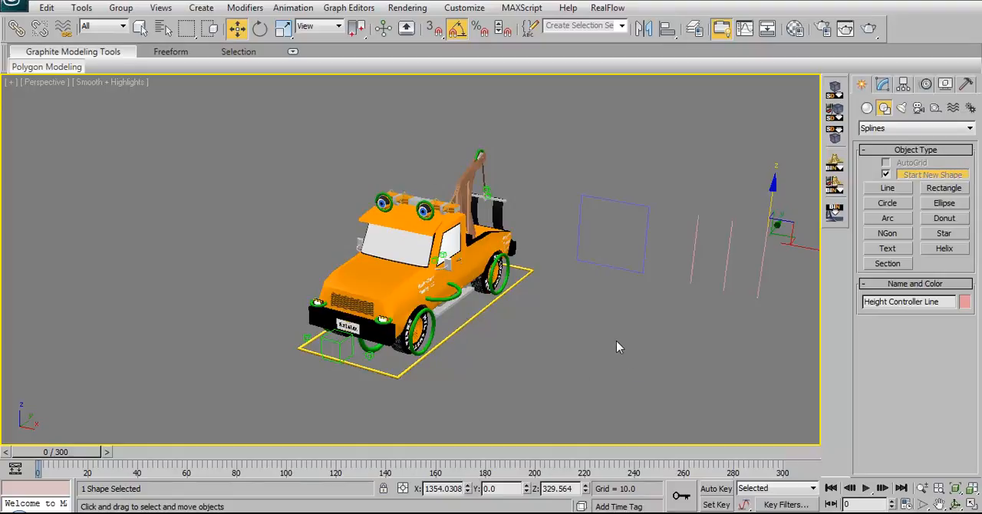
pyautogui.moveTo(620, 347); pyautogui.dragTo(554, 361)
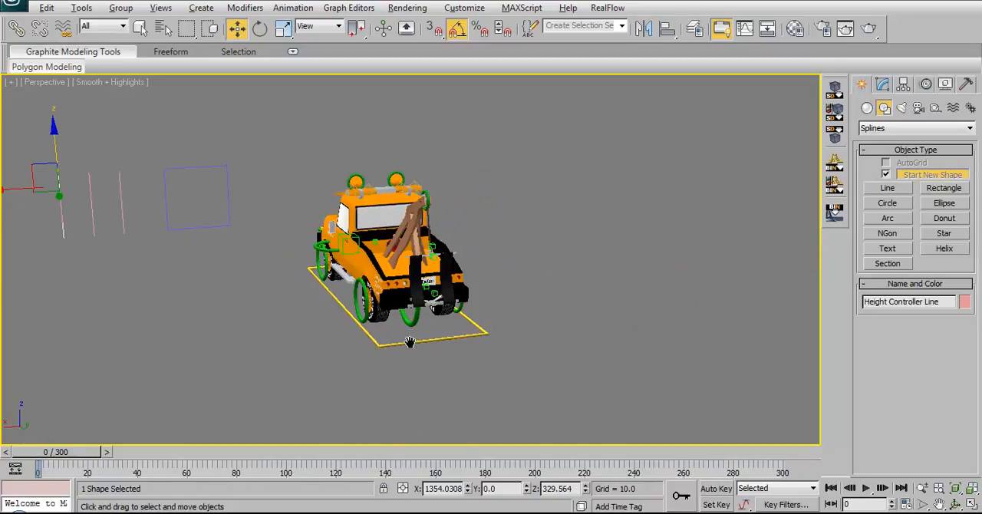
# Add a Morpher modifier to the Hood above its Editable Poly via the Modify panel
pyautogui.moveTo(408, 341); pyautogui.dragTo(556, 347)
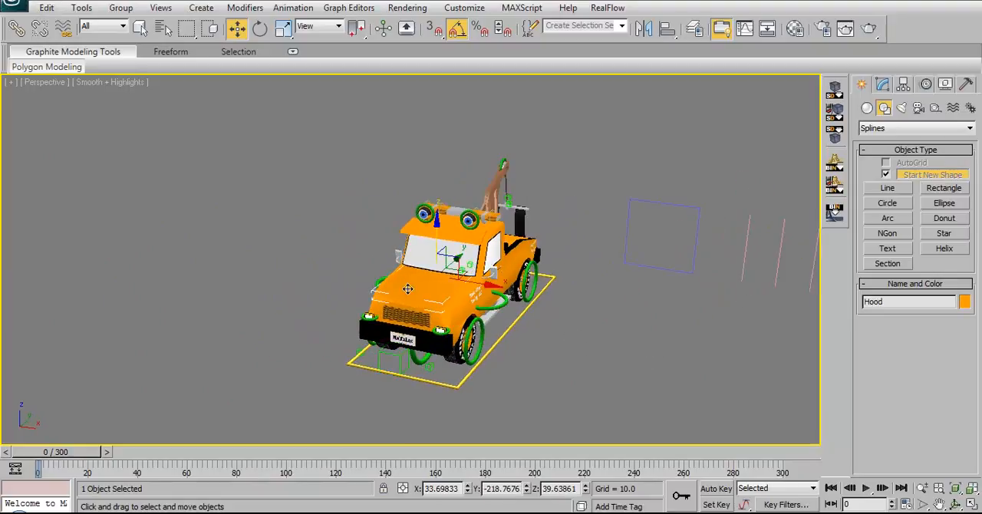
pyautogui.moveTo(473, 295)
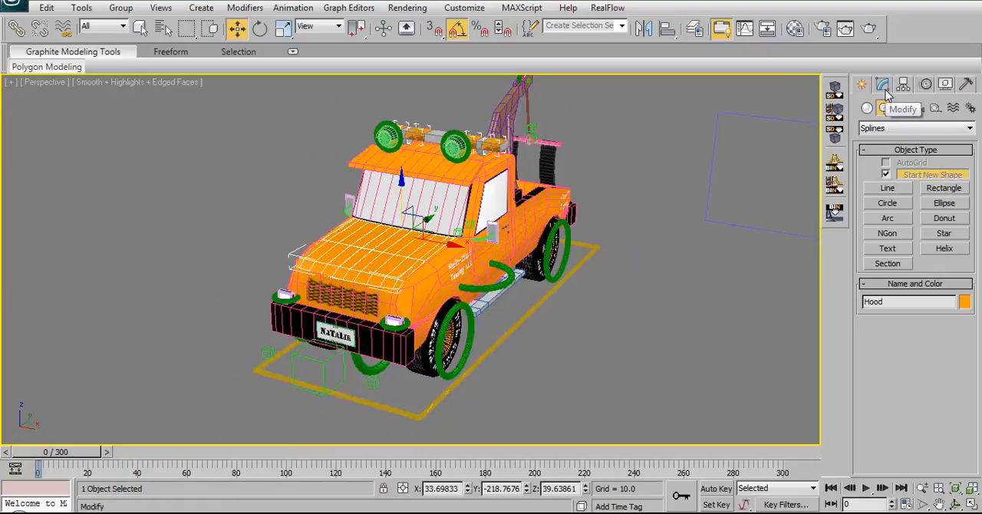
pyautogui.click(882, 85)
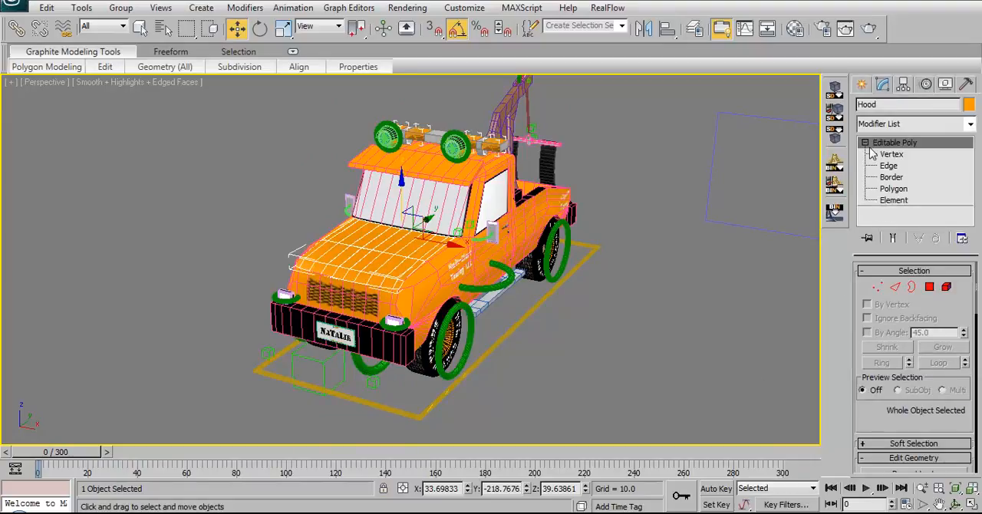
pyautogui.click(893, 141)
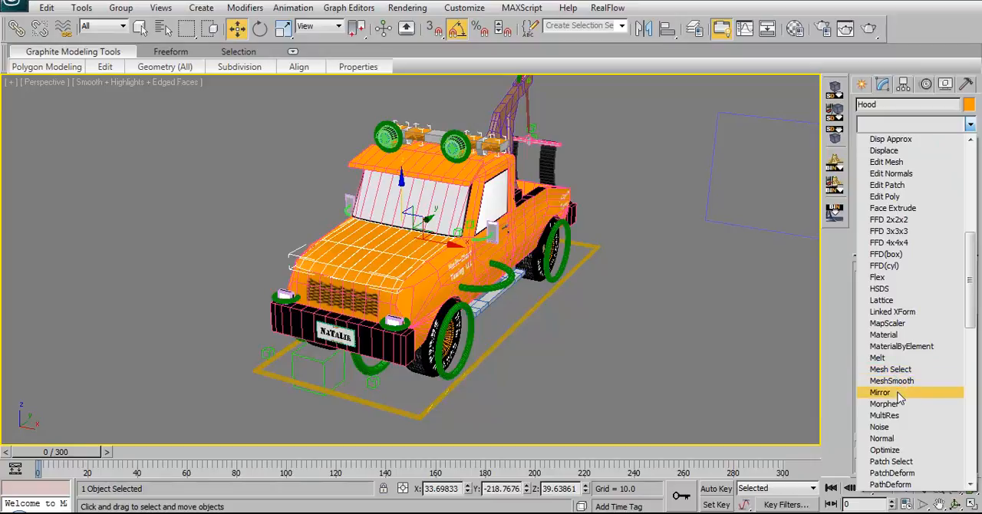
pyautogui.click(881, 393)
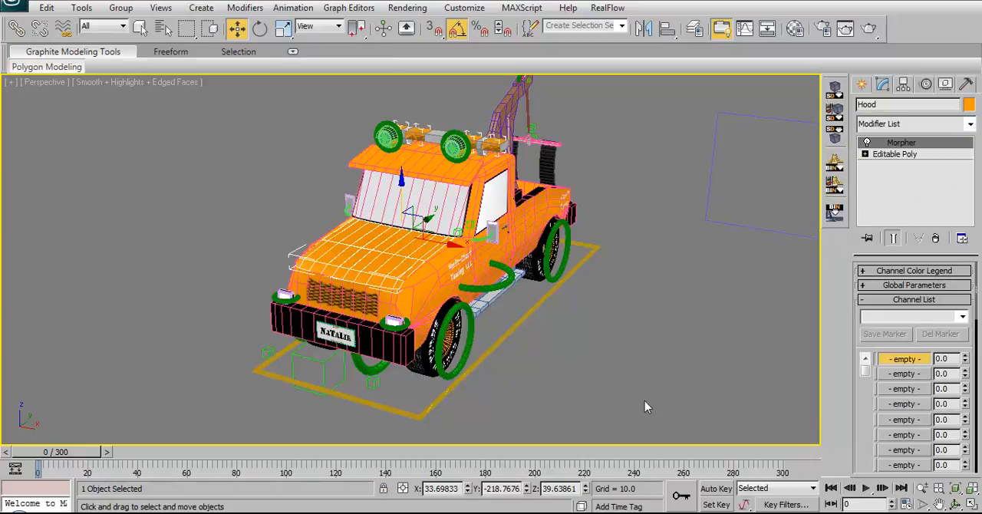
pyautogui.moveTo(473, 327)
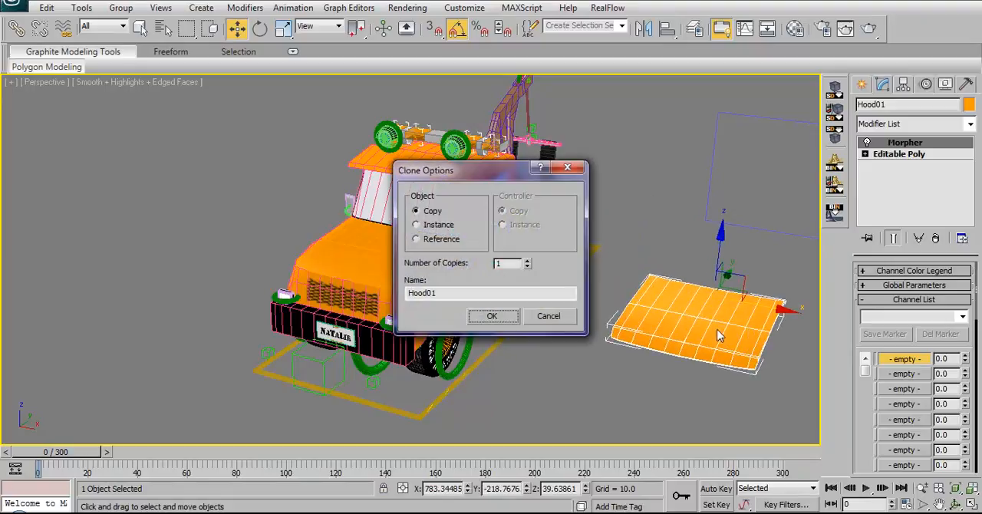
# Name the hood clone DO NOT MODIFY HOOD and move it up above the truck
pyautogui.click(490, 294)
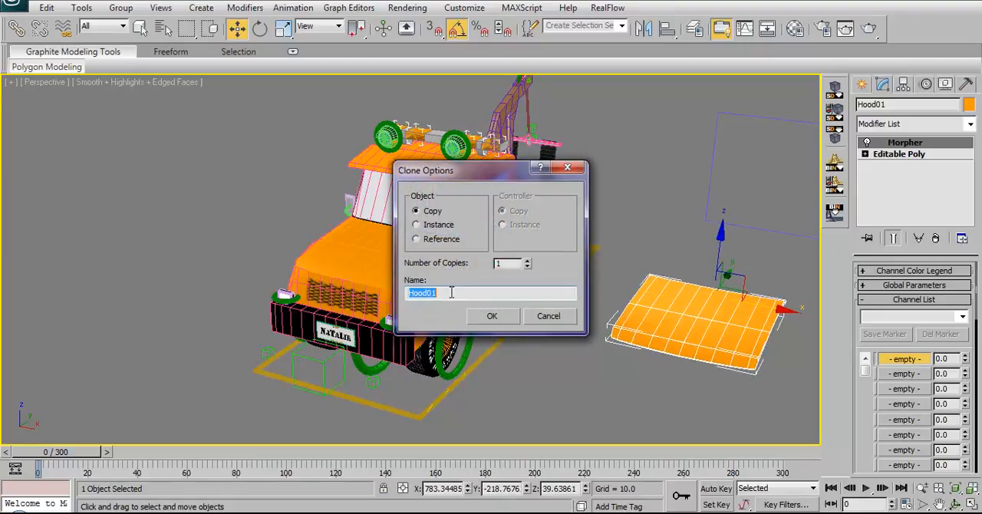
pyautogui.write('DO NOT MODIFY HOO')
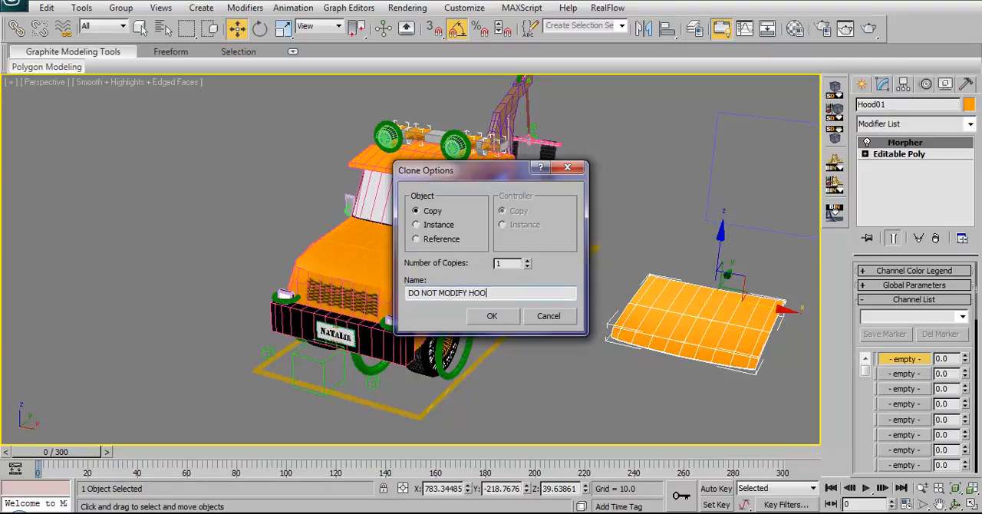
pyautogui.click(491, 316)
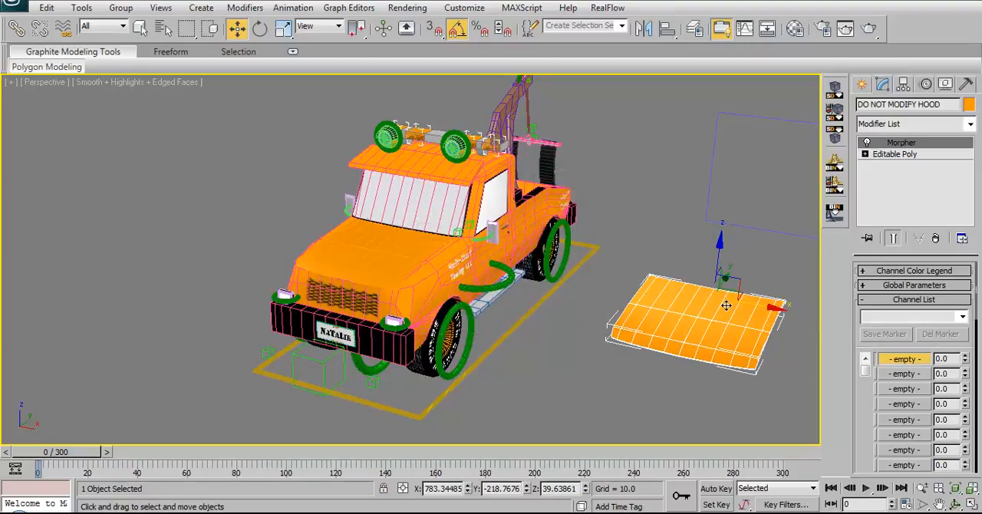
pyautogui.moveTo(806, 405)
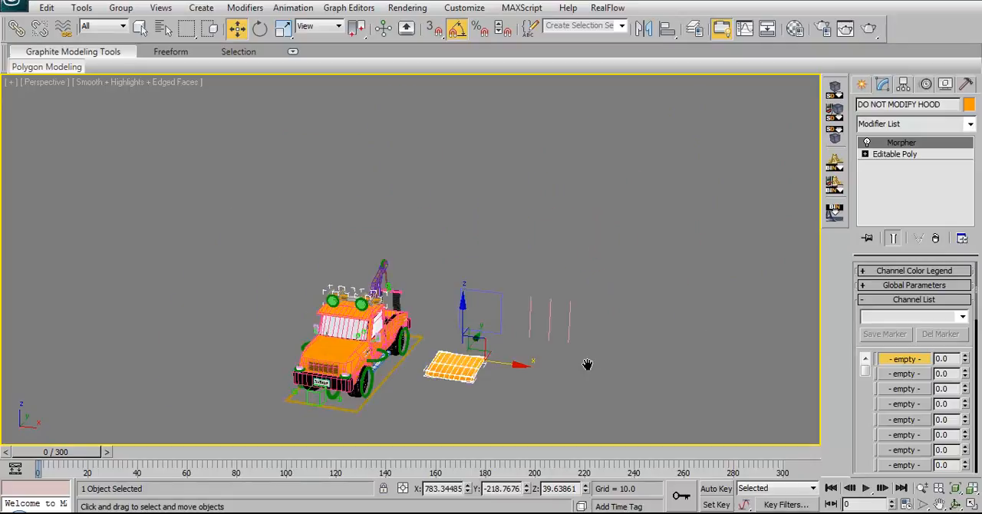
pyautogui.moveTo(476, 356); pyautogui.dragTo(467, 161)
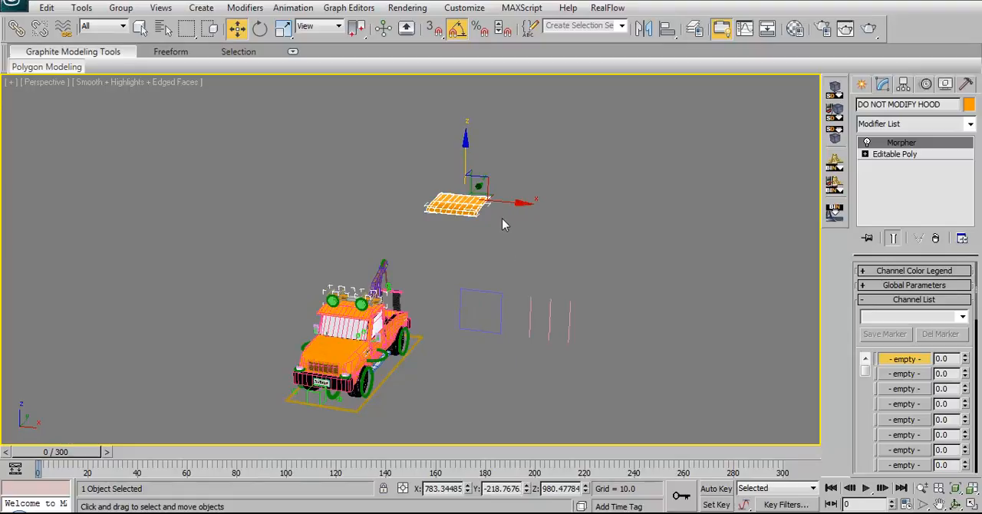
pyautogui.moveTo(467, 203); pyautogui.dragTo(537, 207)
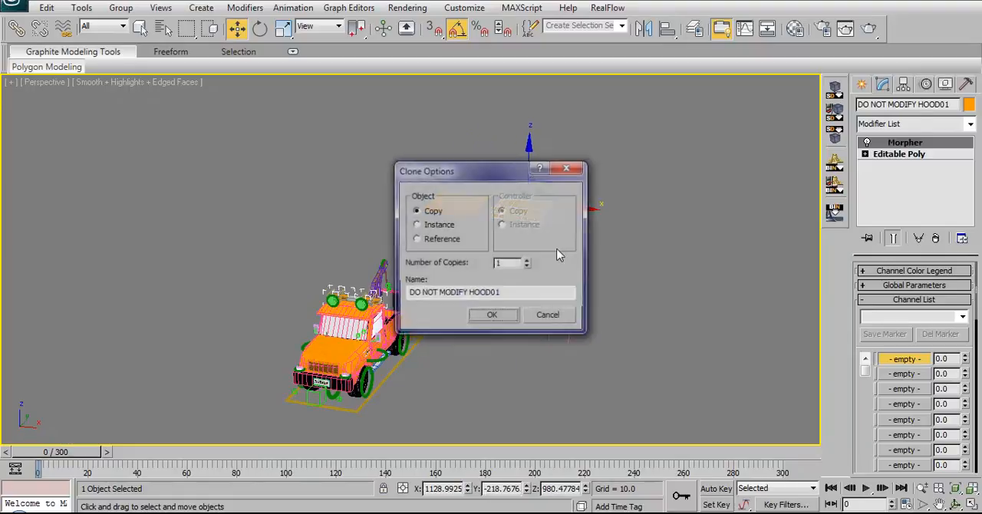
pyautogui.write('10')
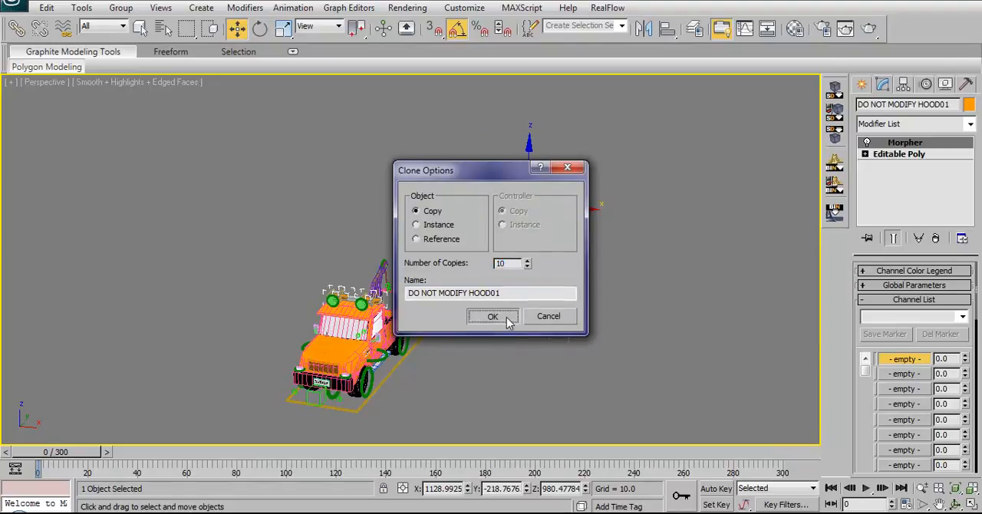
pyautogui.click(492, 316)
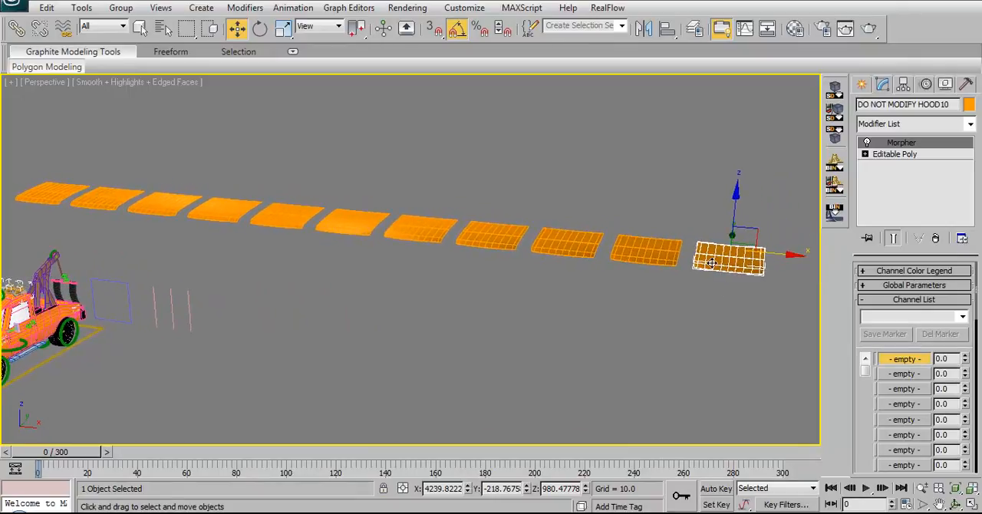
pyautogui.moveTo(105, 201)
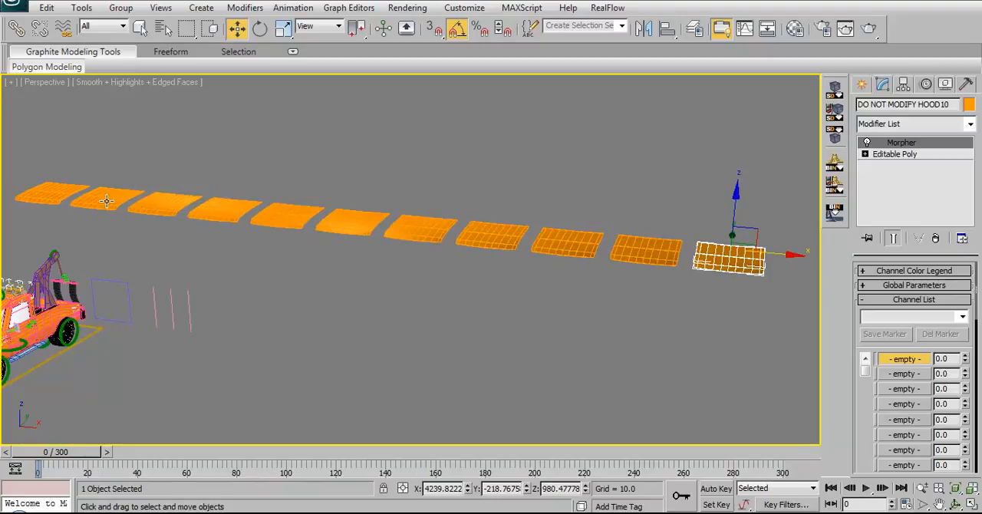
pyautogui.moveTo(144, 201)
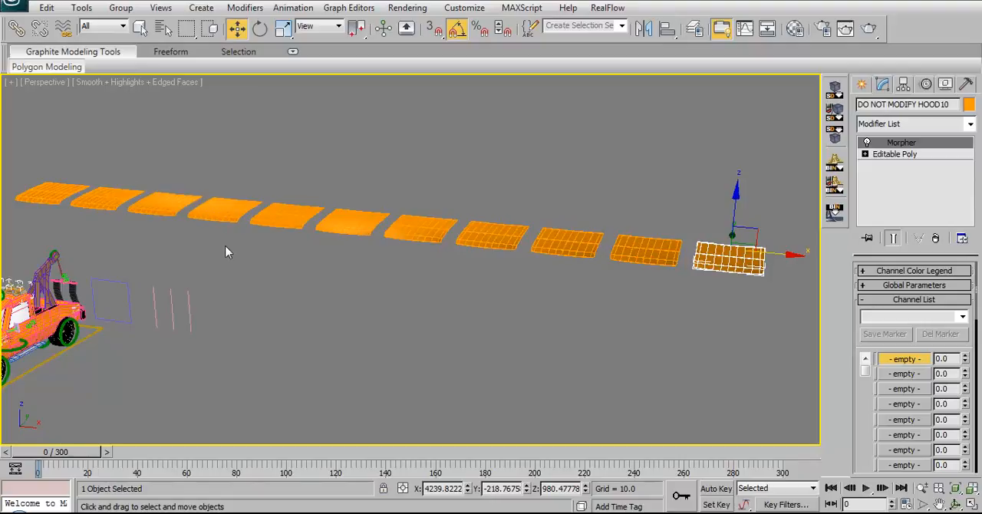
pyautogui.moveTo(279, 244)
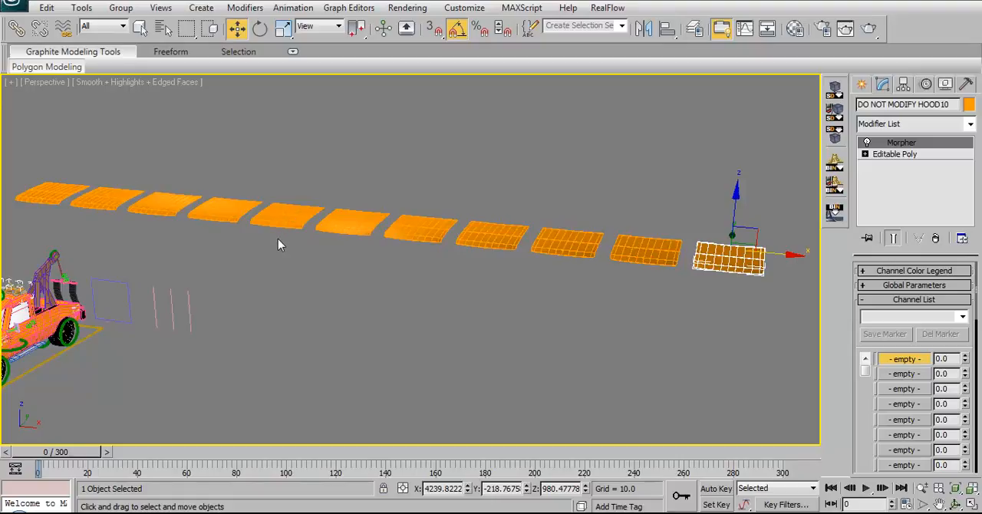
pyautogui.moveTo(347, 225)
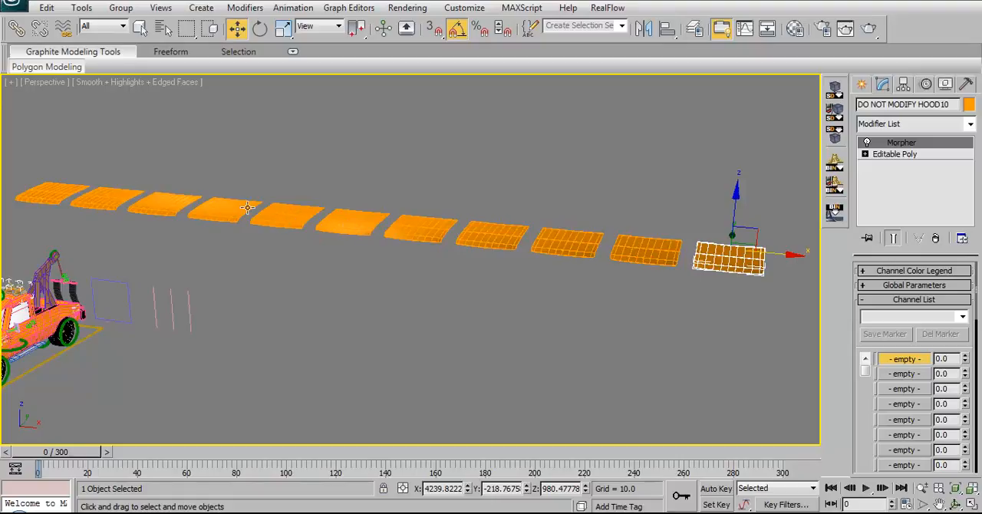
pyautogui.moveTo(423, 227)
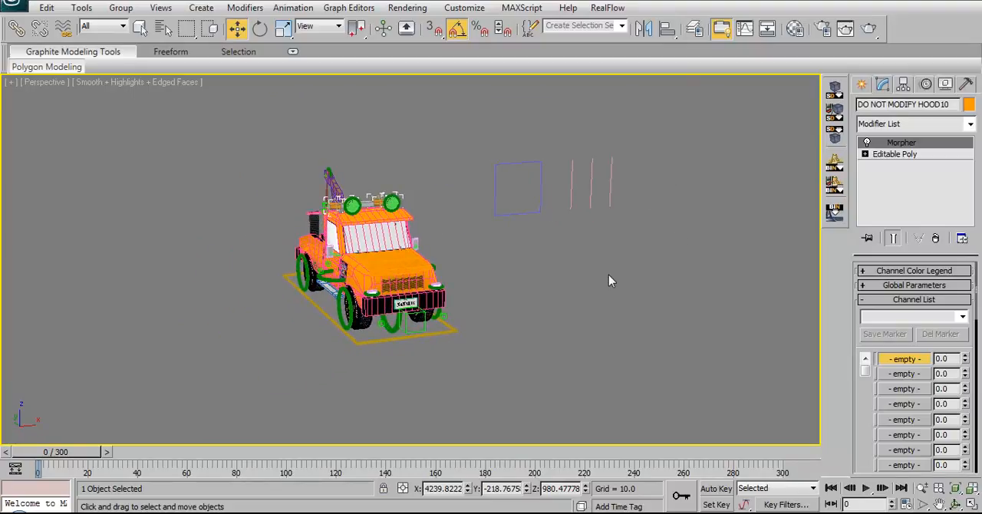
pyautogui.moveTo(650, 279)
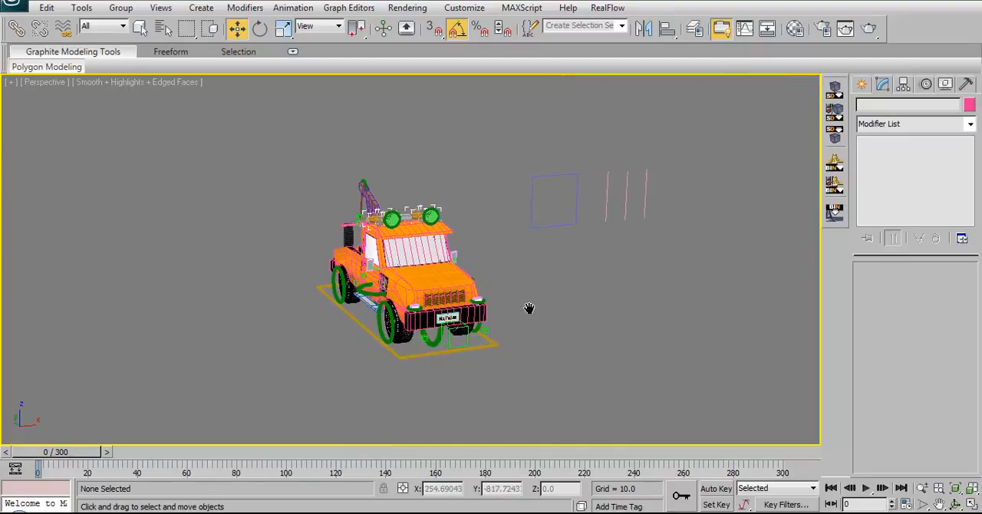
pyautogui.moveTo(538, 315)
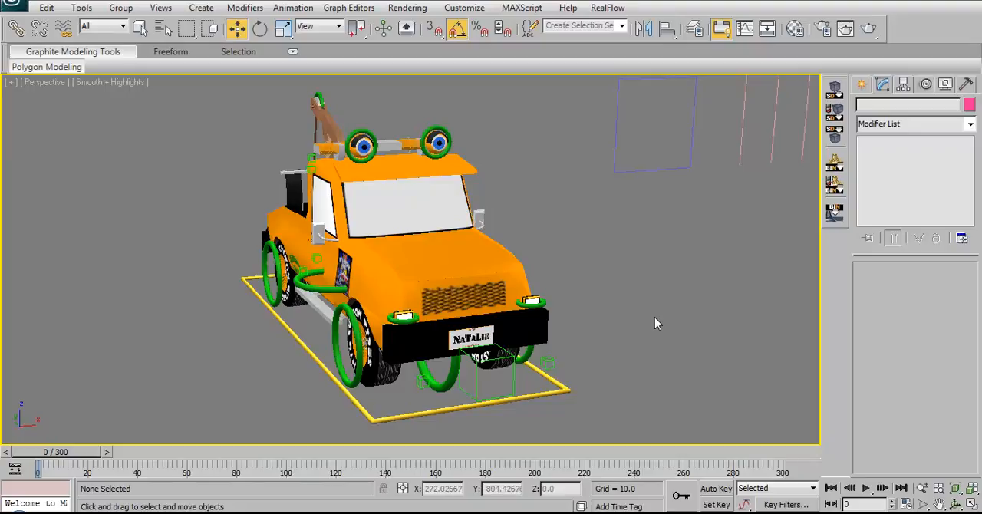
pyautogui.moveTo(641, 328)
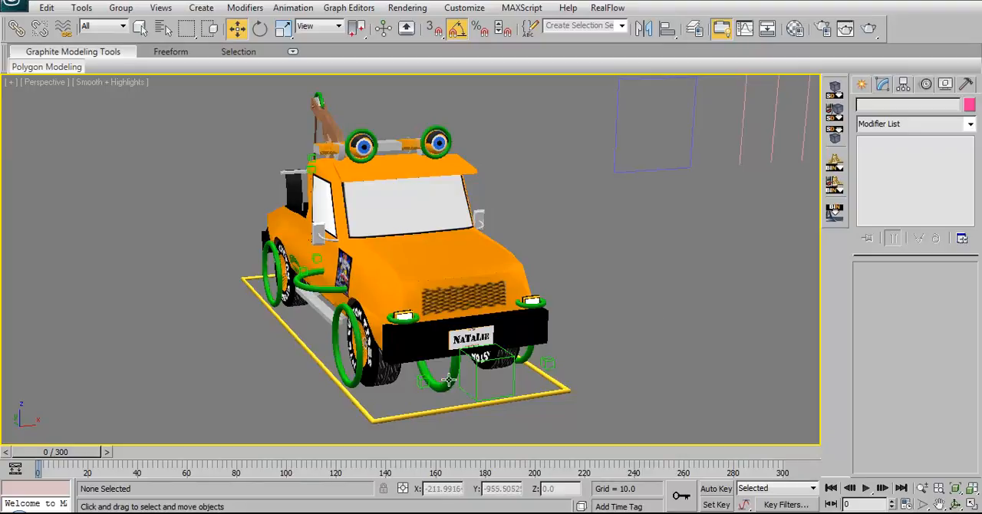
pyautogui.moveTo(667, 335)
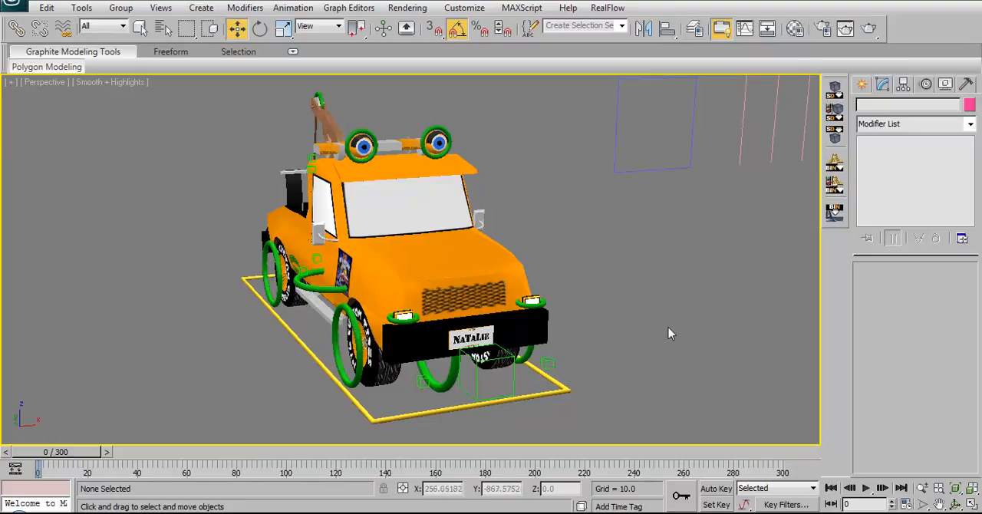
pyautogui.moveTo(660, 332)
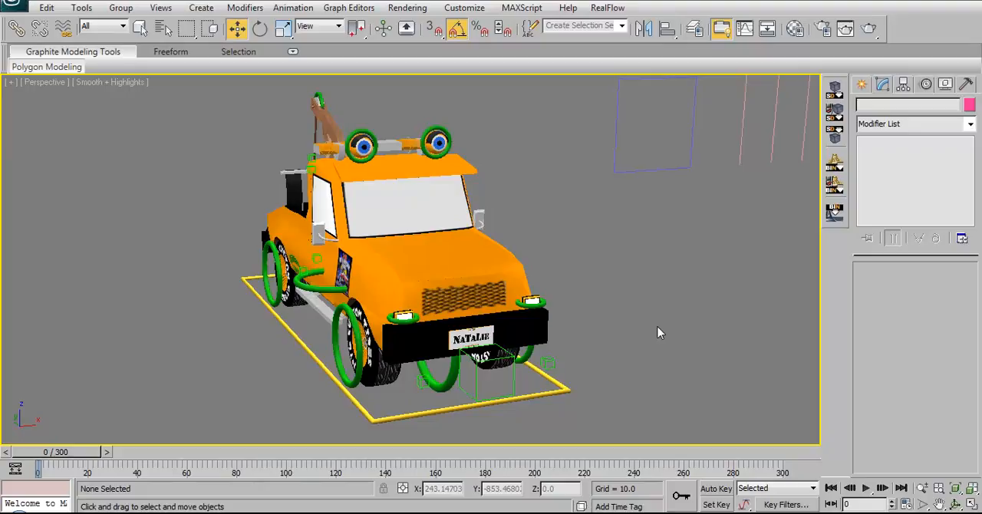
pyautogui.moveTo(651, 319)
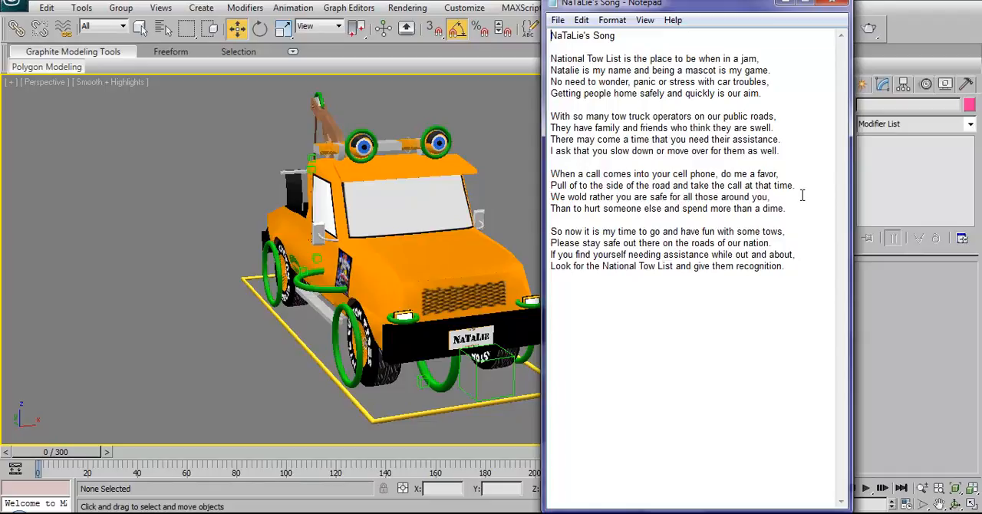
# Close the NaTaLie's Song Notepad window to return to the truck scene
pyautogui.click(832, 3)
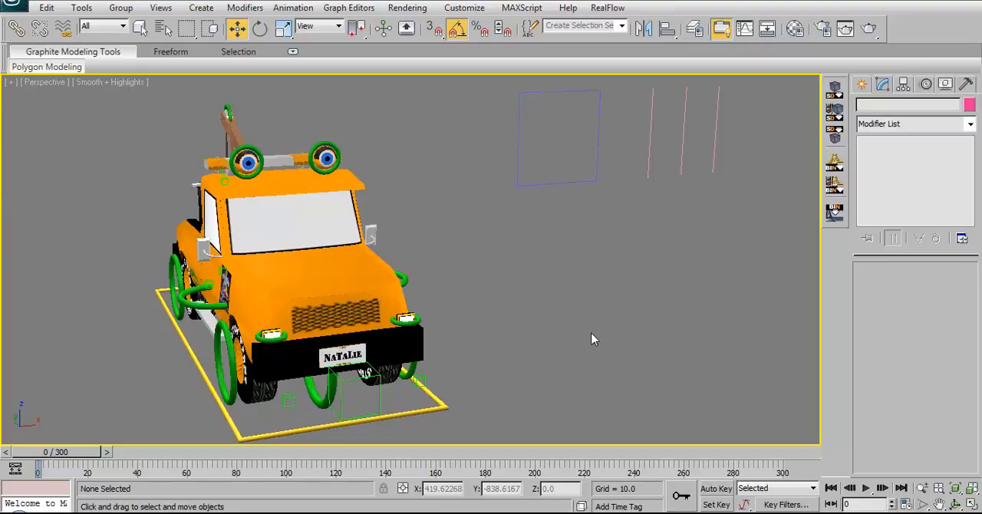
pyautogui.moveTo(602, 342)
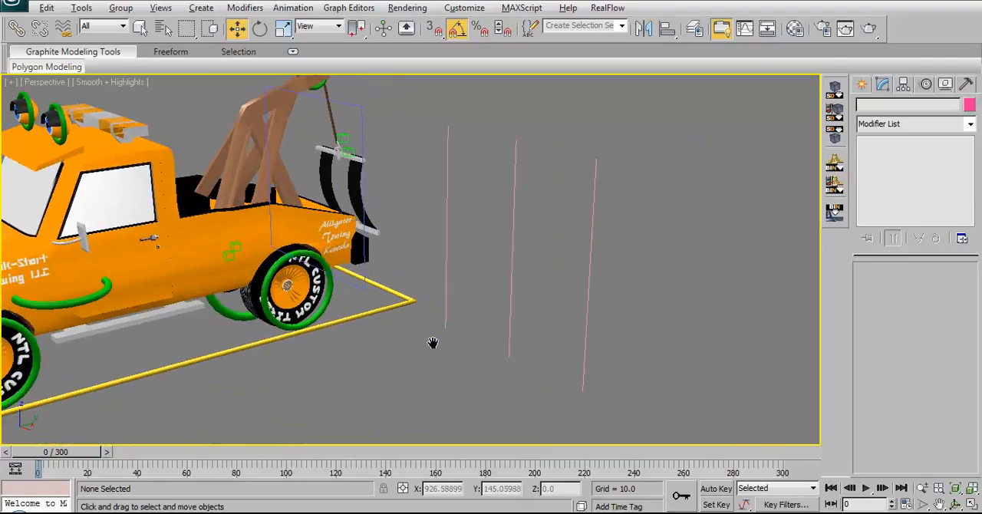
# Orbit fully around the truck to show the rear boom, side decal, door logos and towing logo
pyautogui.moveTo(433, 342); pyautogui.dragTo(556, 356)
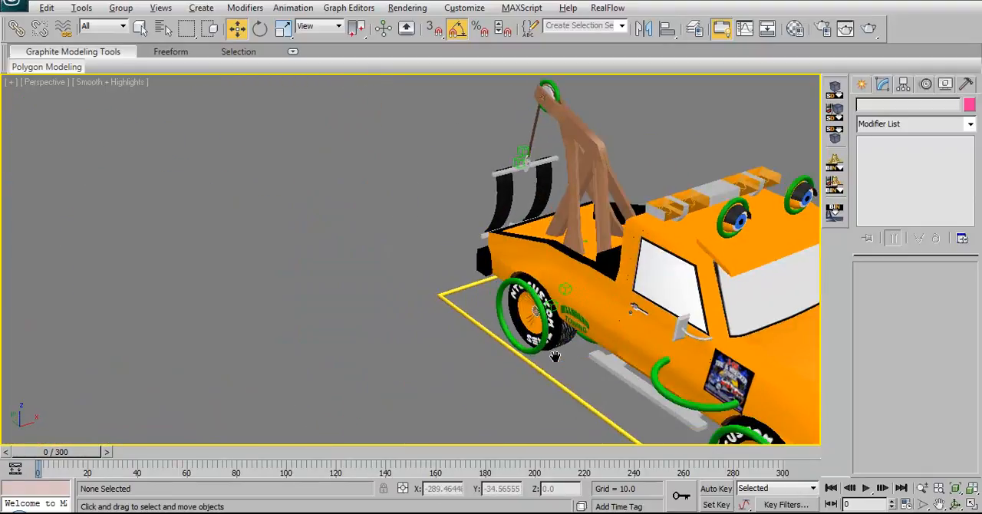
pyautogui.moveTo(555, 356); pyautogui.dragTo(378, 353)
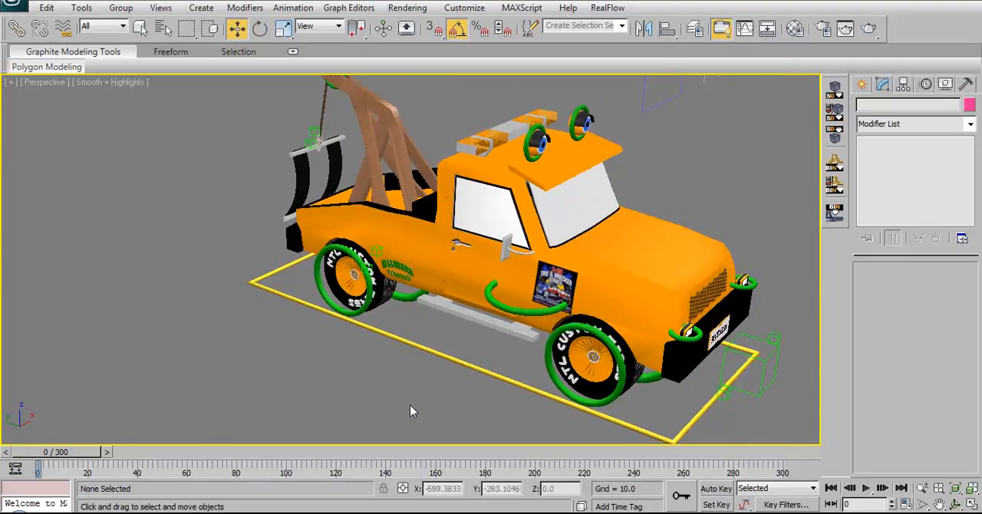
pyautogui.moveTo(411, 412); pyautogui.dragTo(458, 428)
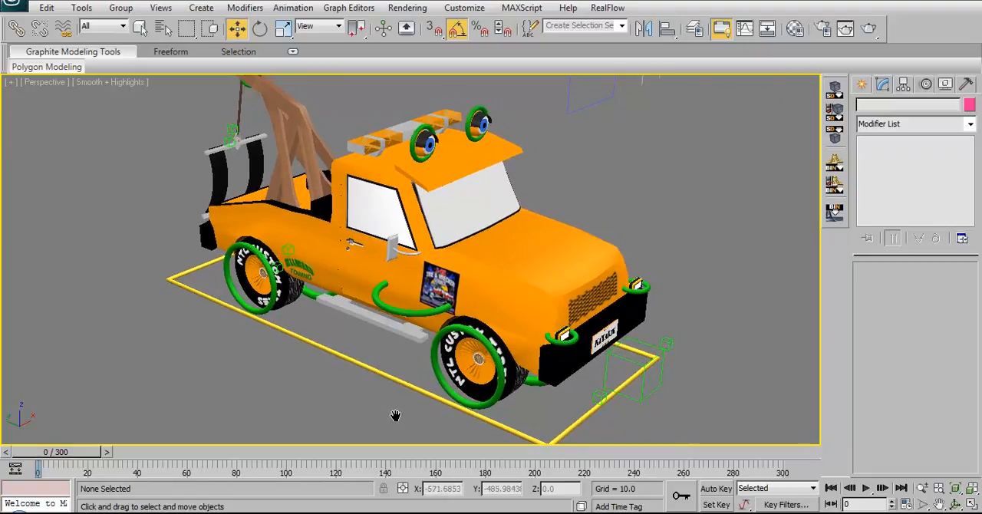
pyautogui.moveTo(376, 390)
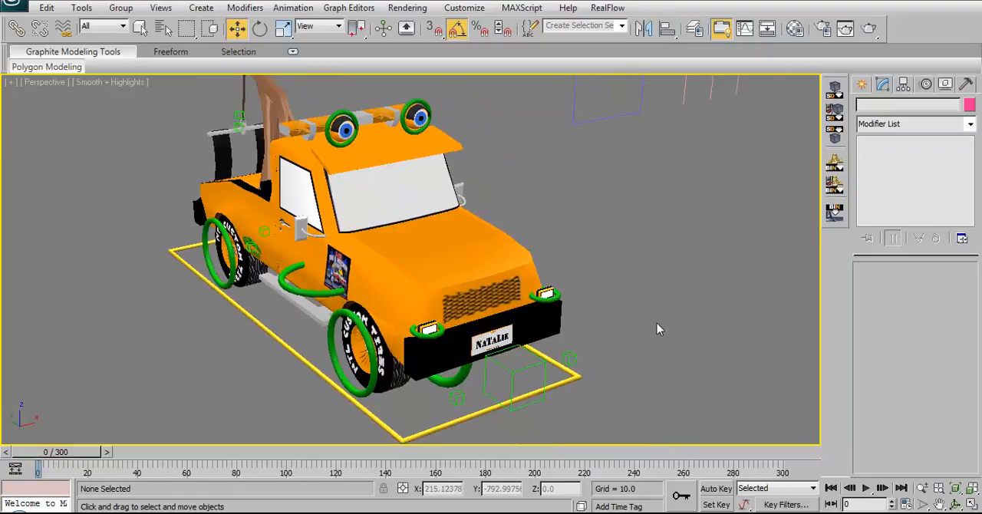
pyautogui.moveTo(657, 329); pyautogui.dragTo(647, 370)
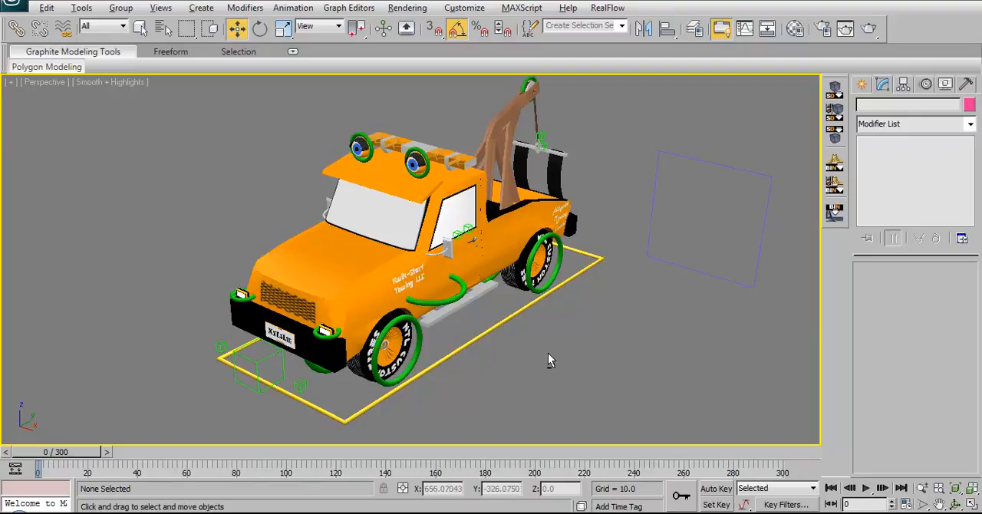
pyautogui.moveTo(549, 361); pyautogui.dragTo(652, 359)
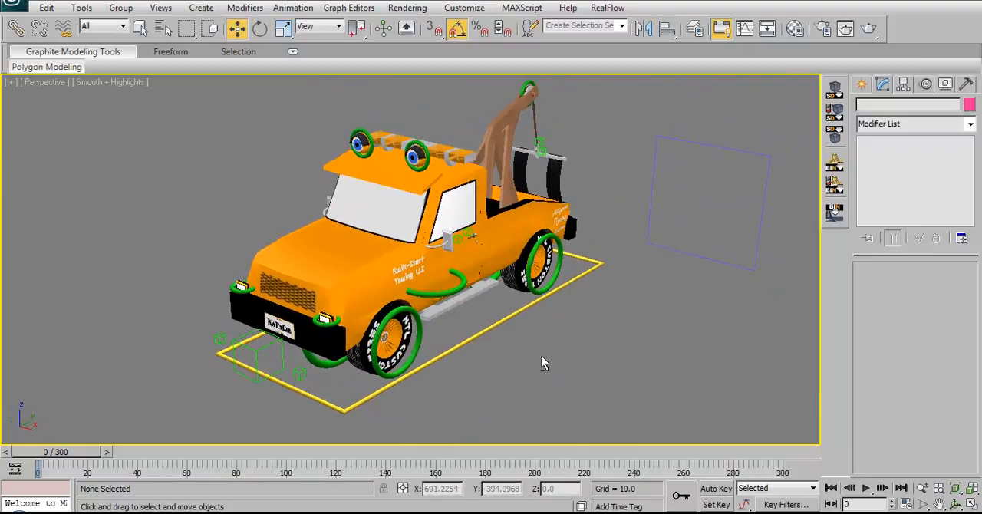
pyautogui.moveTo(544, 365); pyautogui.dragTo(540, 341)
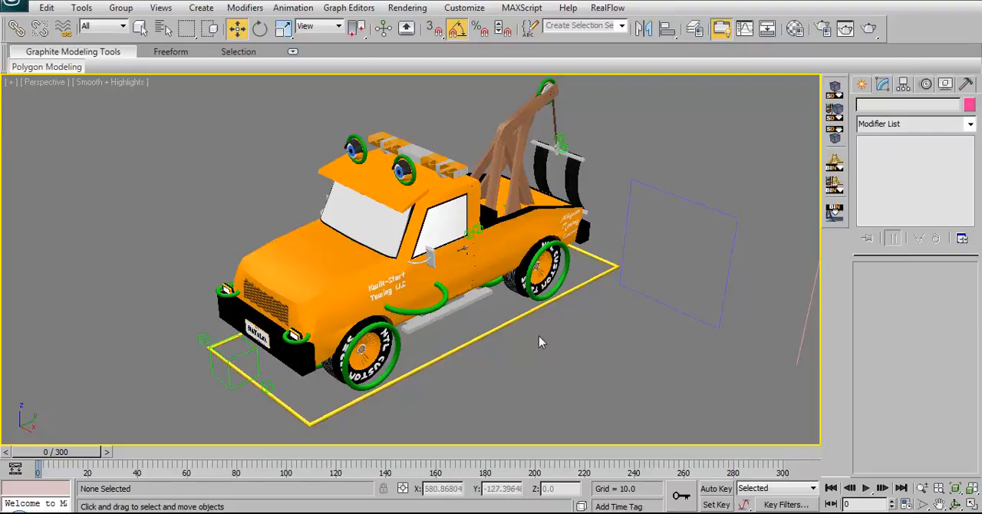
pyautogui.moveTo(586, 368)
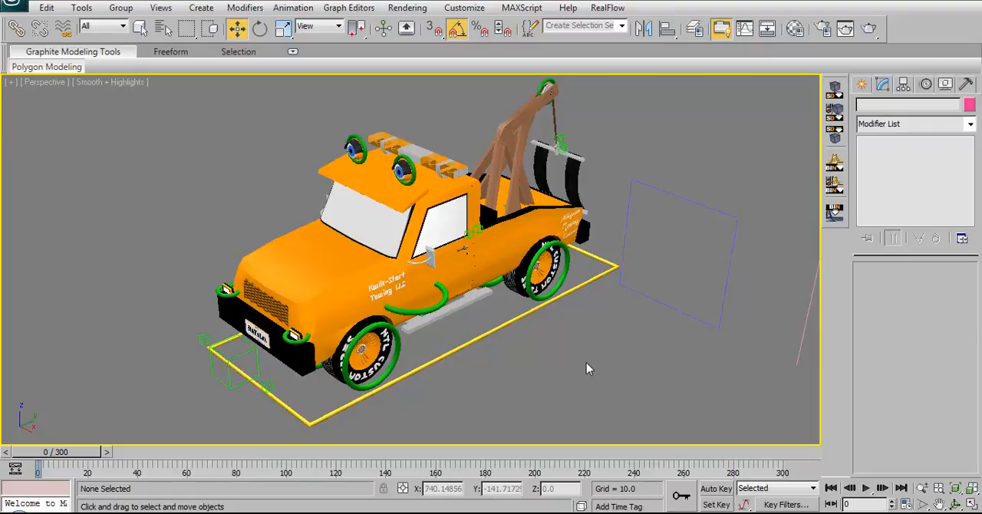
pyautogui.moveTo(556, 356)
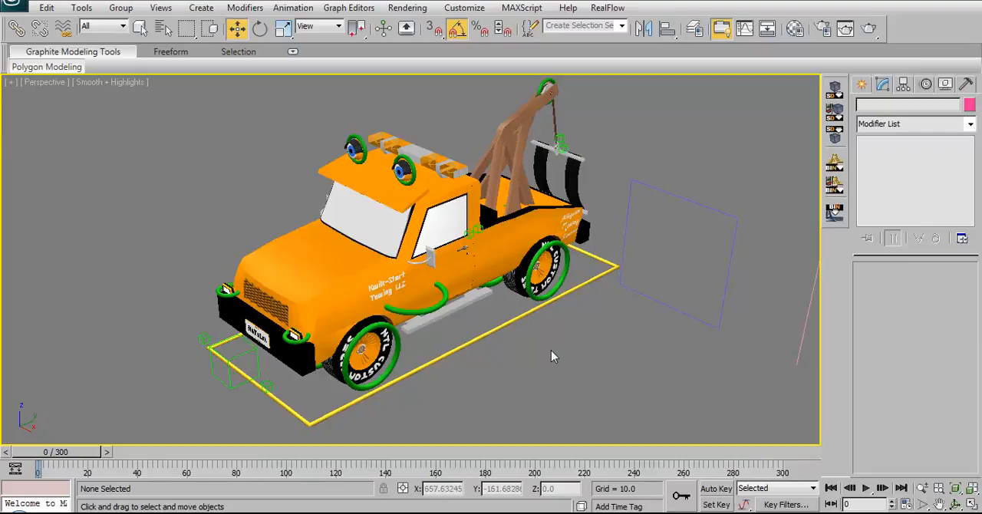
pyautogui.moveTo(494, 374)
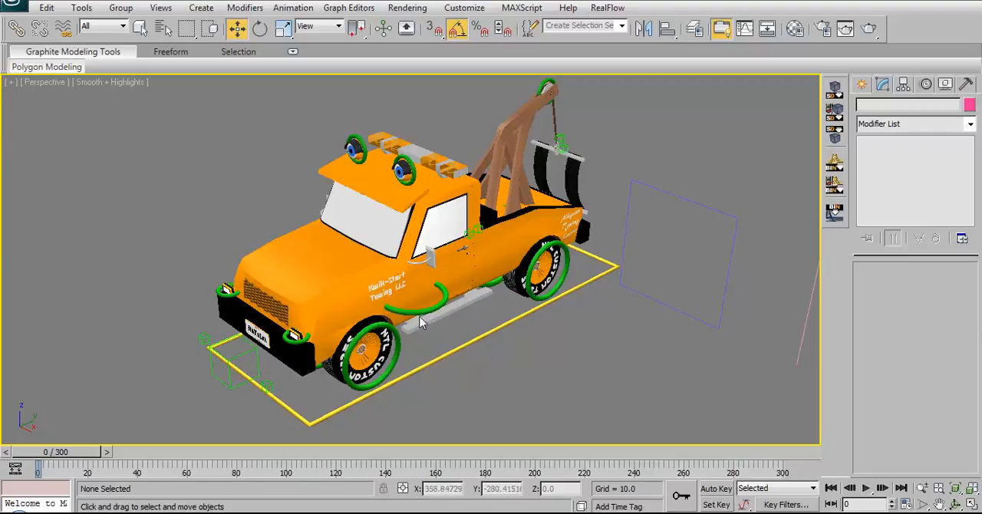
pyautogui.moveTo(414, 313)
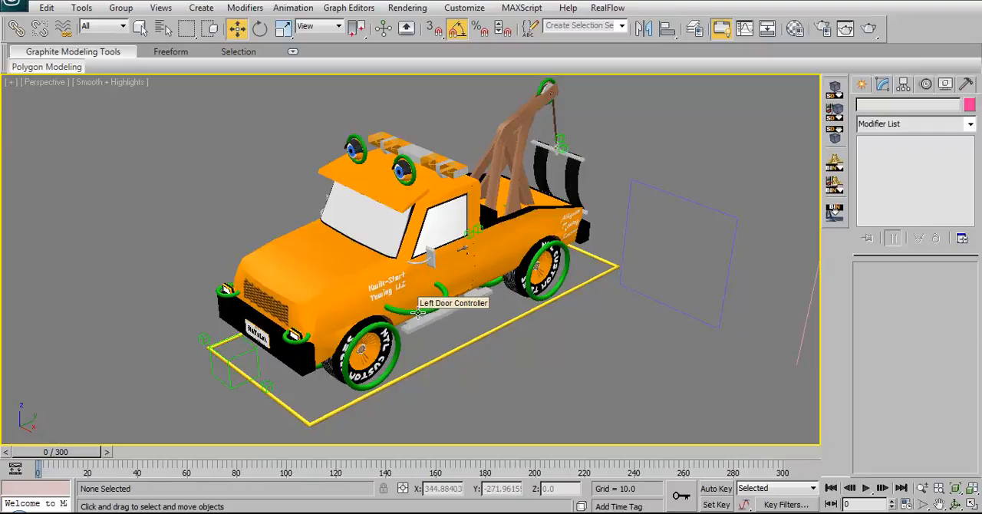
pyautogui.moveTo(534, 407)
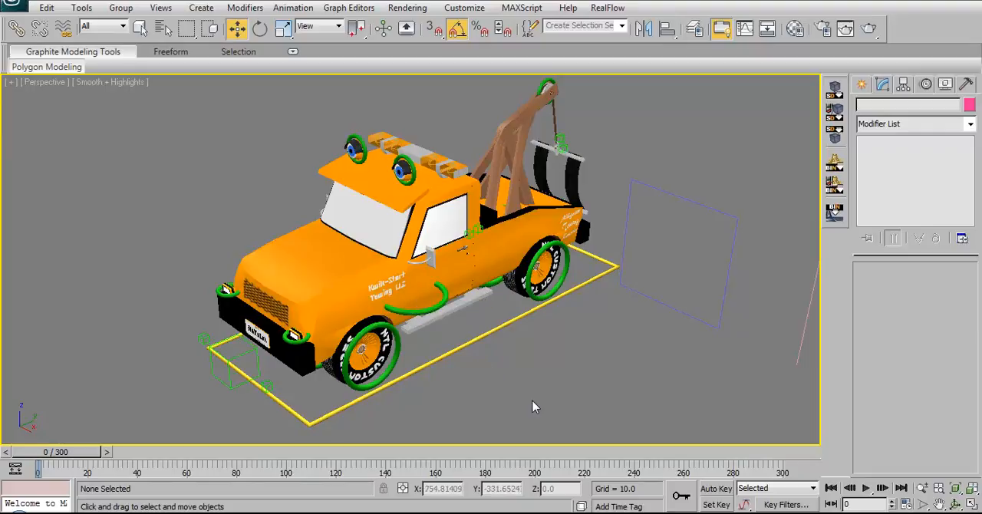